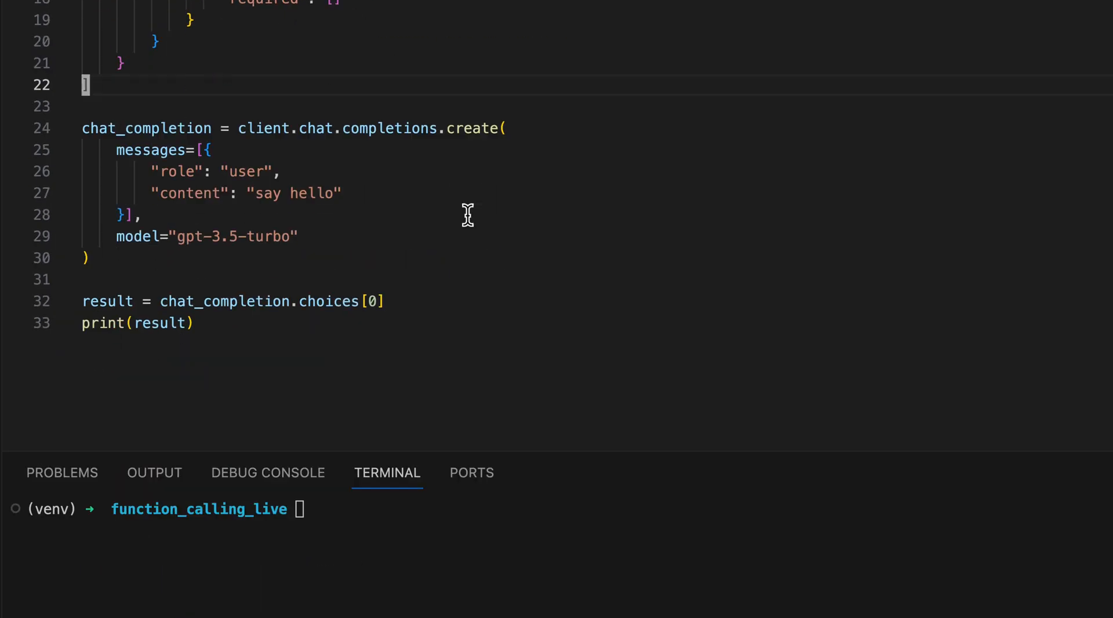
Rewrite the user message content as a question about the weather in Berlin.
{"action": "type", "text": "Tell m"}
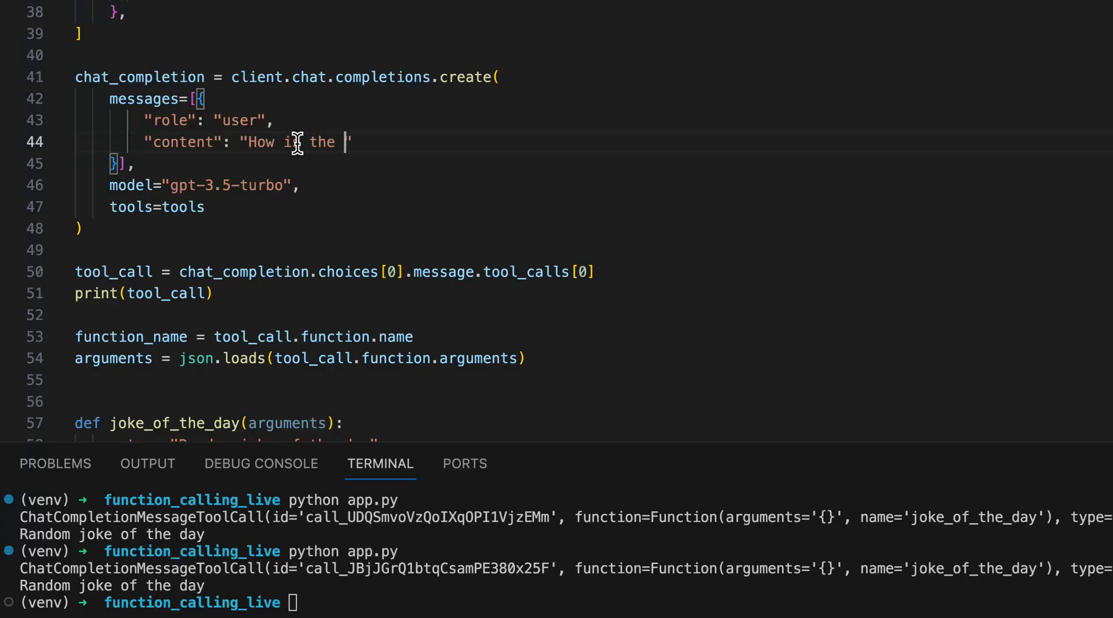
{"action": "type", "text": "weather in Ber"}
{"action": "left_click", "coordinate": [556, 602]}
{"action": "type", "text": "p"}
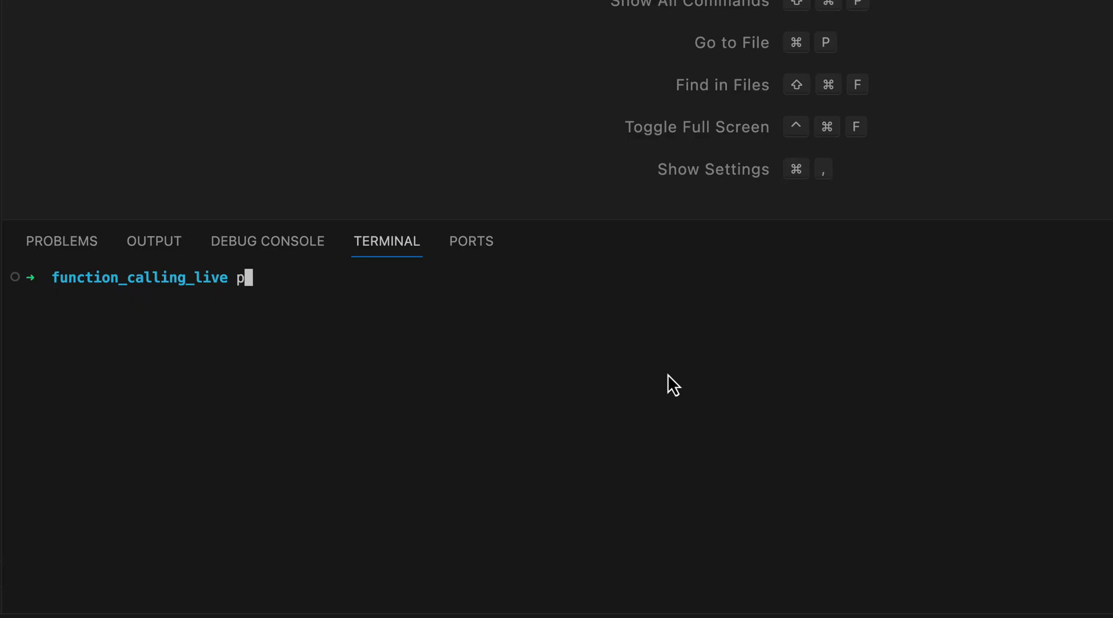
Create and activate a venv virtual environment, then begin app.py with import os.
{"action": "type", "text": "ython3 -m venv venv"}
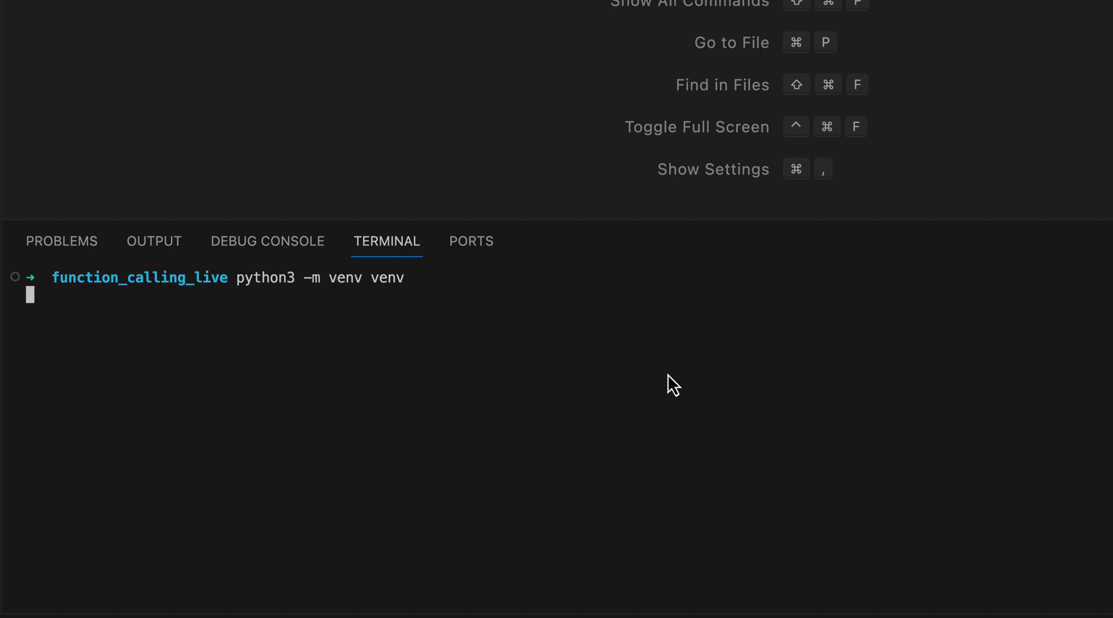
{"action": "type", "text": "source venv"}
{"action": "type", "text": "touch app.p"}
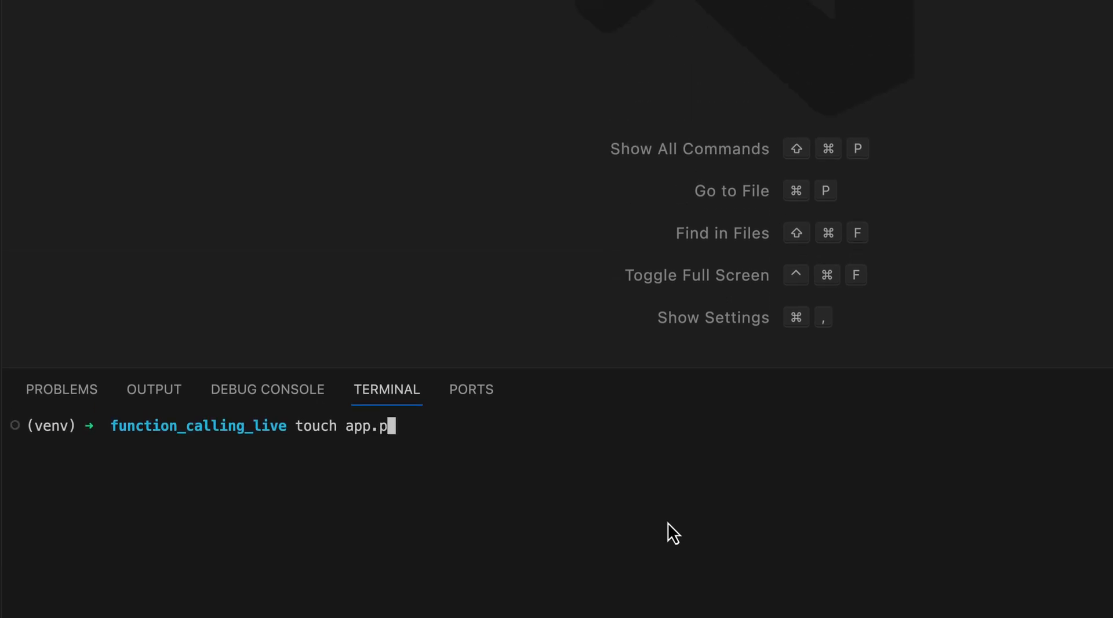
{"action": "type", "text": "import os"}
{"action": "type", "text": "from"}
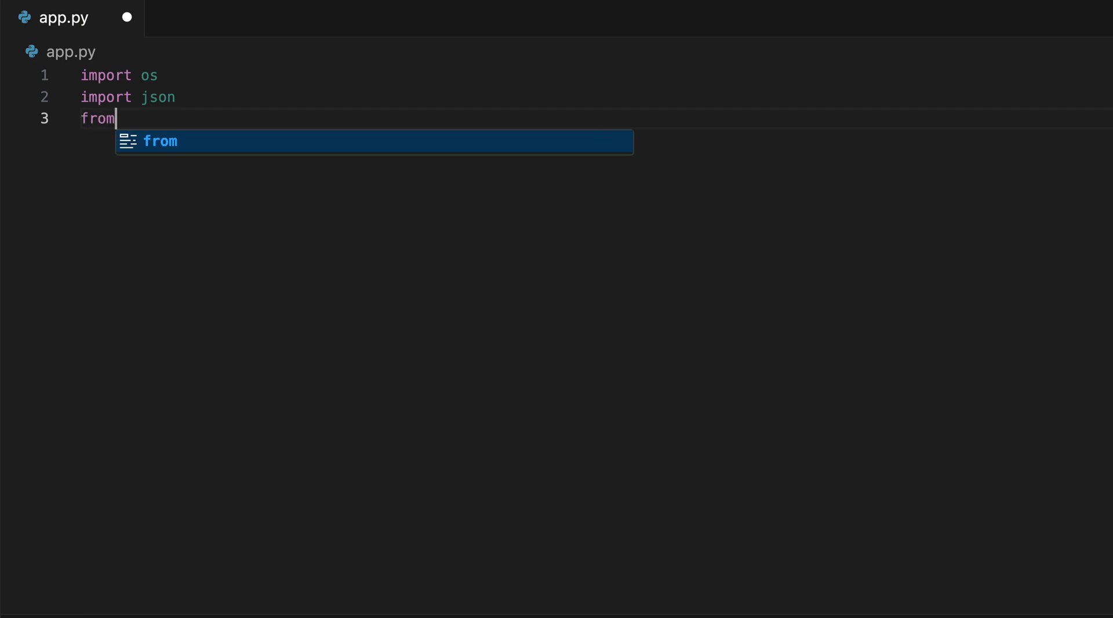
Import OpenAI from openai in app.py and pip install openai in the terminal.
{"action": "type", "text": "openai impo"}
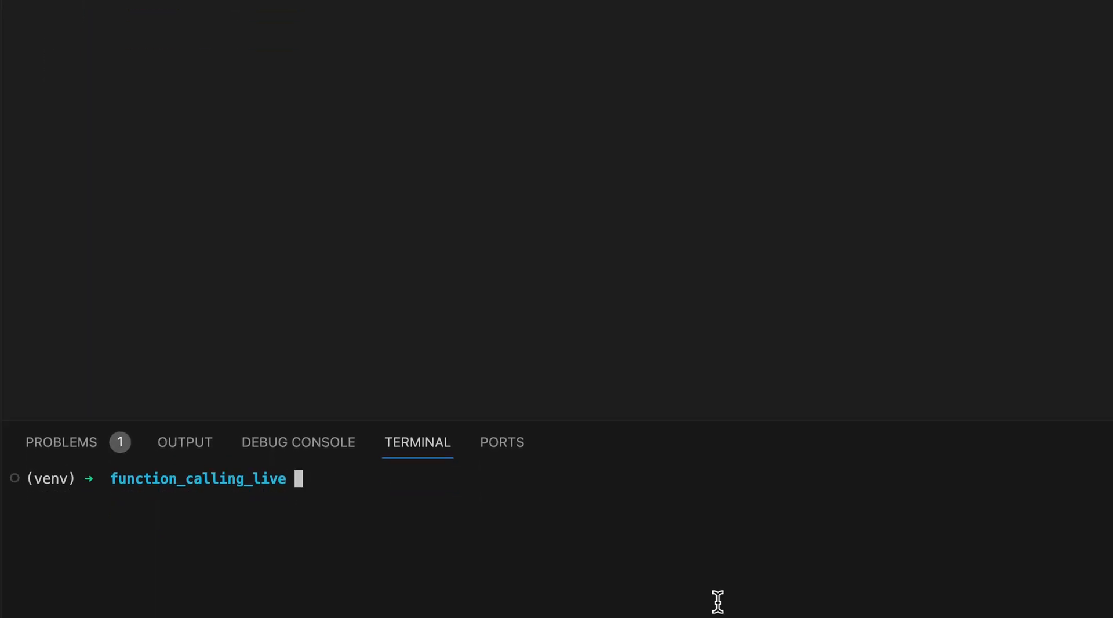
{"action": "type", "text": "pip install openai"}
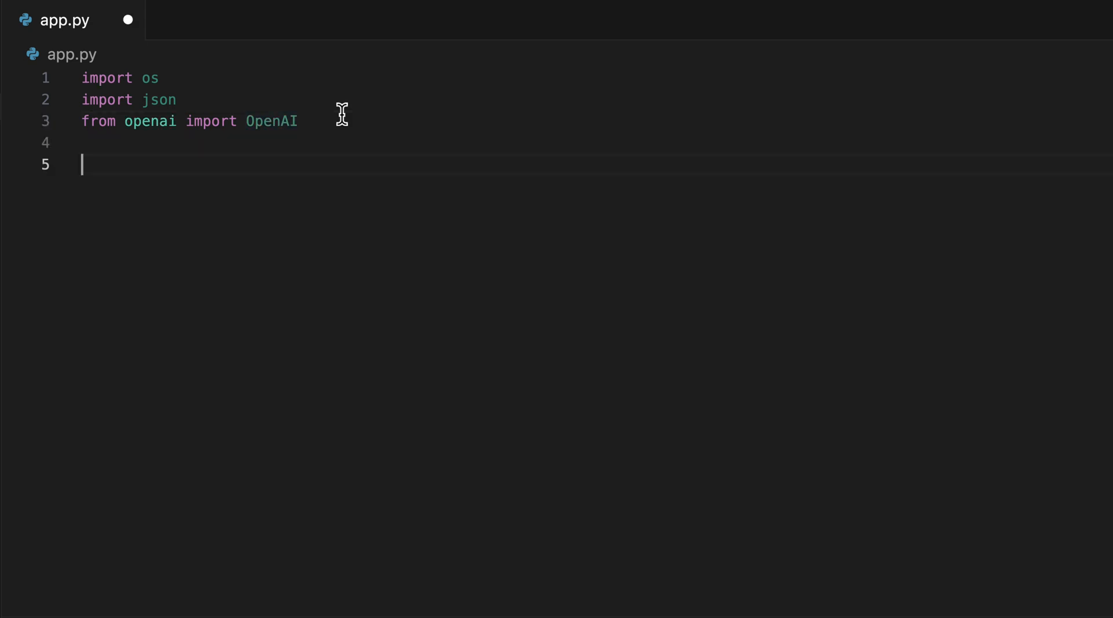
Create an OpenAI client using the API key from os.environ.
{"action": "type", "text": "client = OpenAI("}
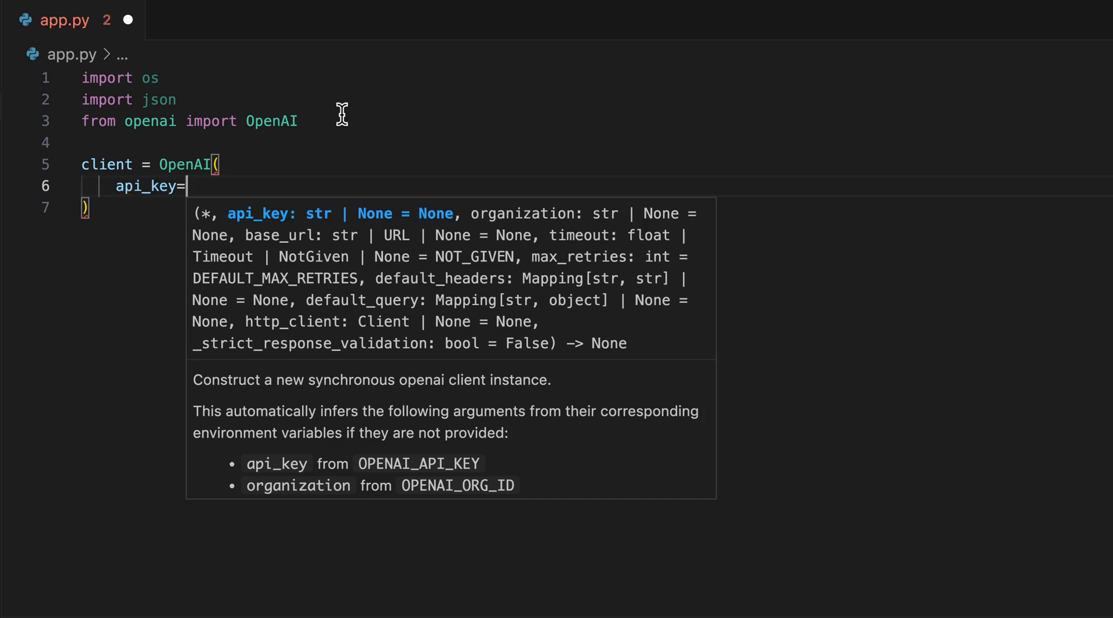
{"action": "type", "text": "os.environ.ge"}
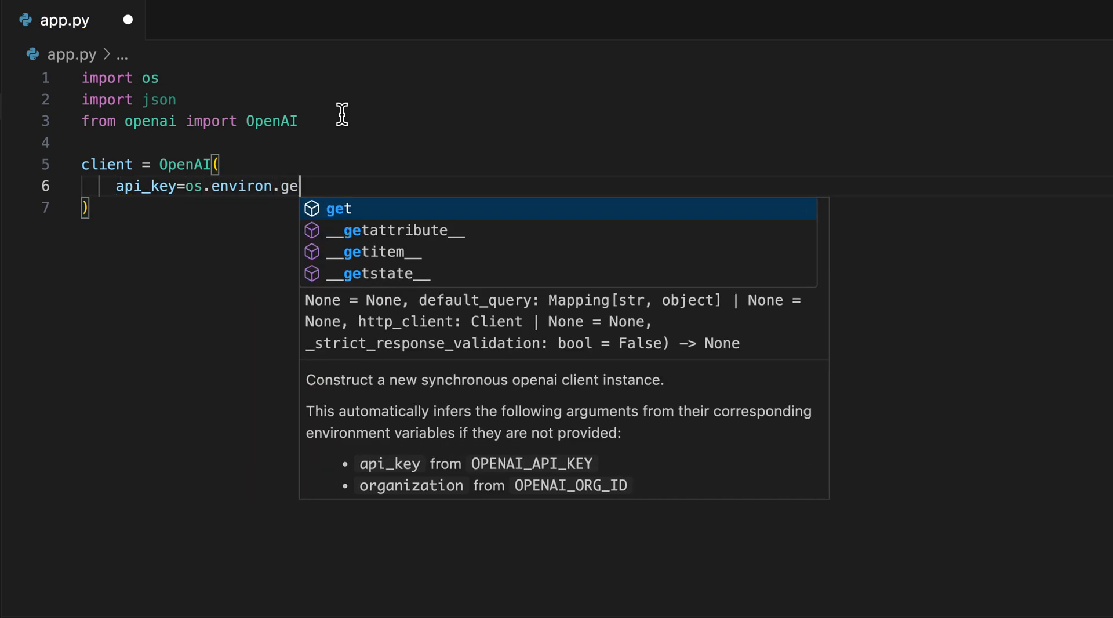
{"action": "type", "text": "t('OPEN'"}
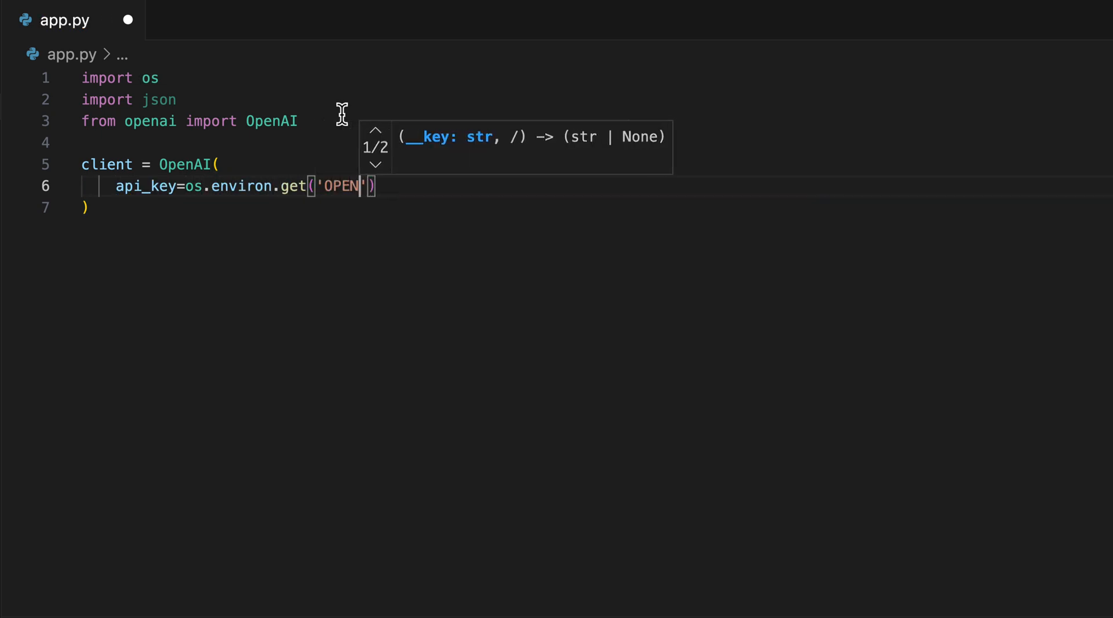
{"action": "type", "text": "_AI_KEY"}
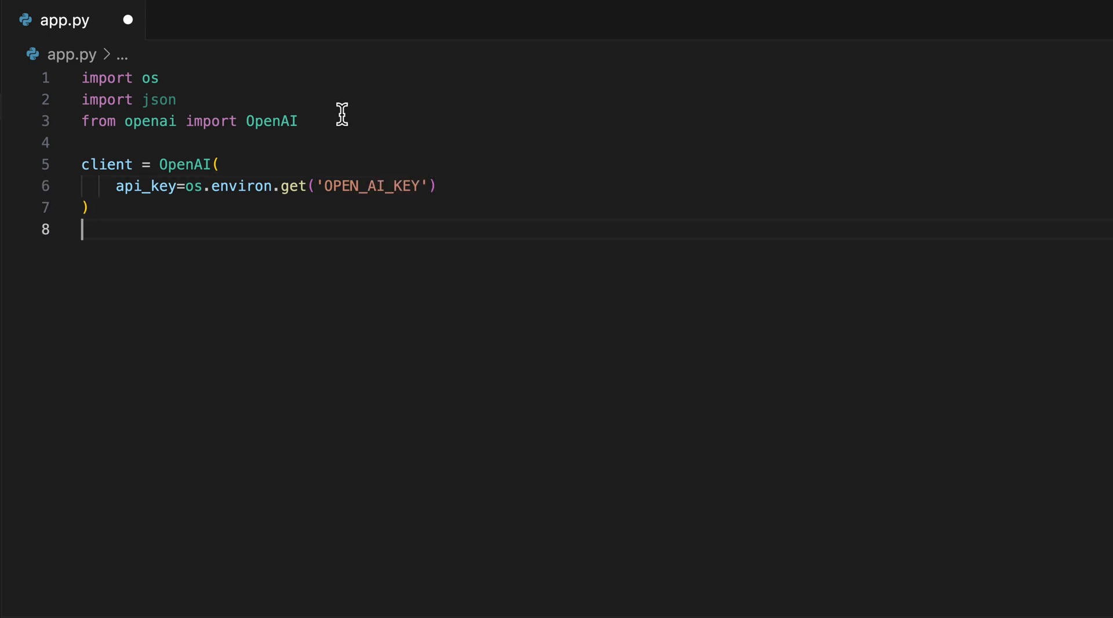
Request a chat completion with user message 'say hello' and a model setting.
{"action": "type", "text": "chat_comp"}
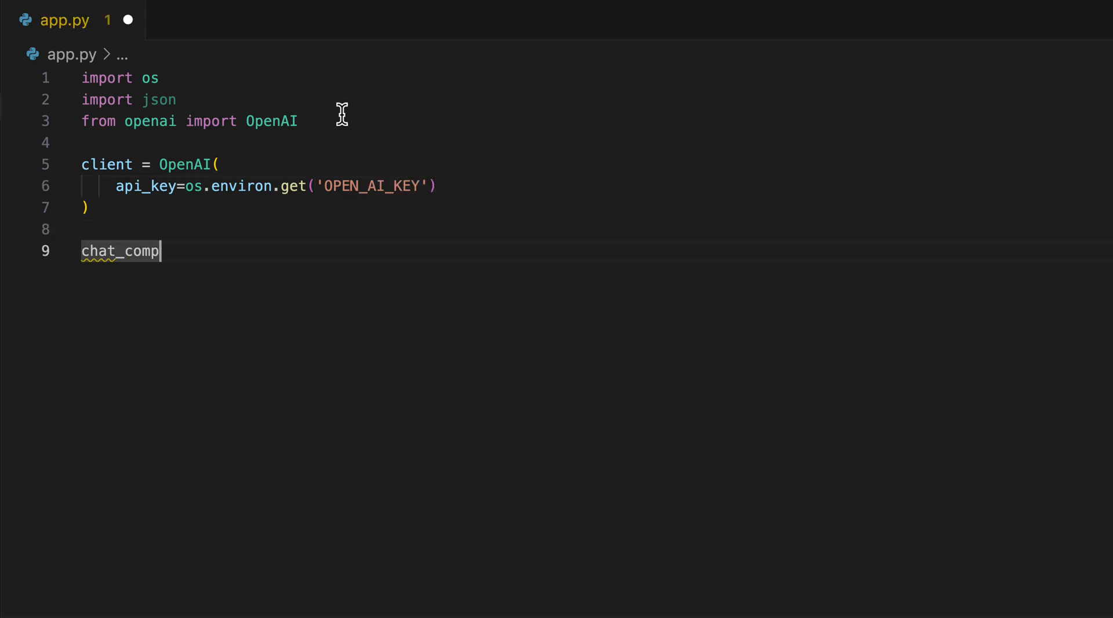
{"action": "type", "text": "letion ="}
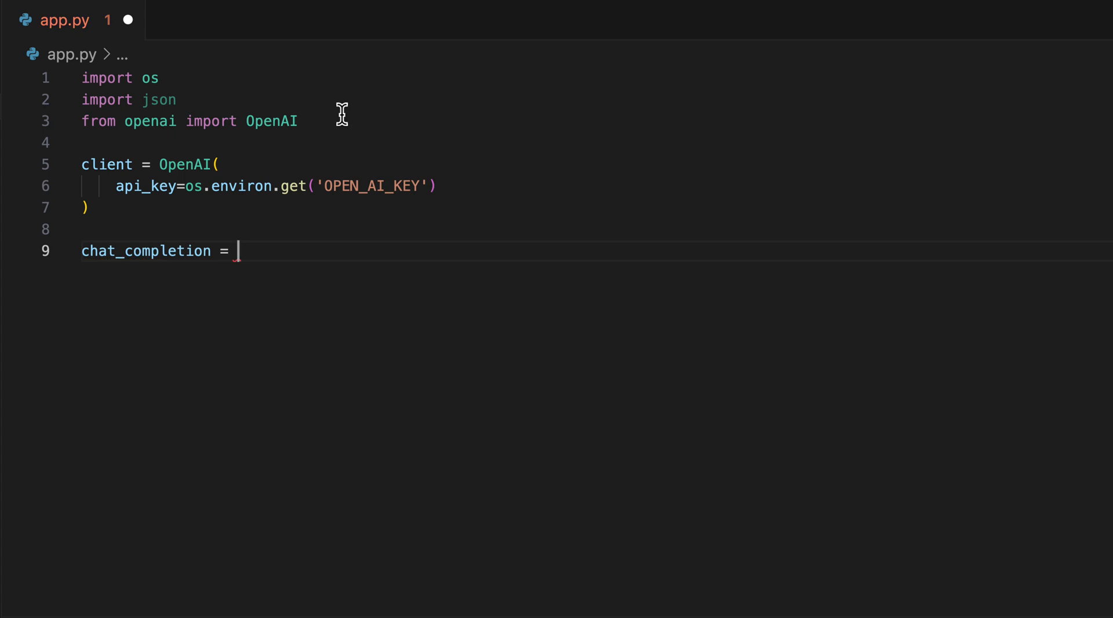
{"action": "type", "text": "client.chat.completions.create("}
{"action": "type", "text": "messages=[{"}
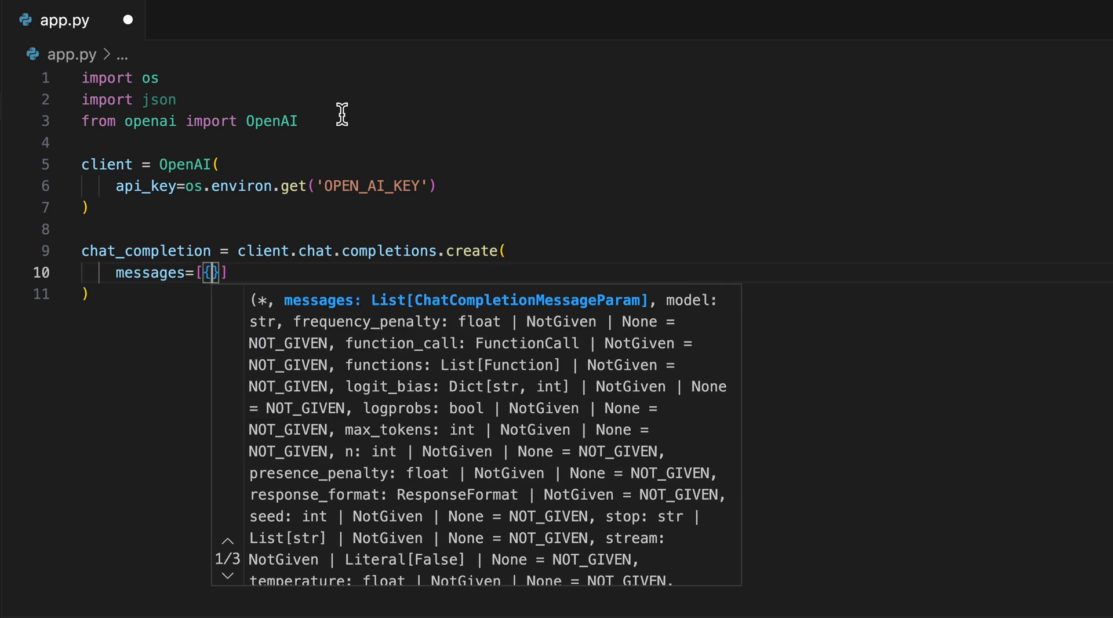
{"action": "type", "text": "\"role\""}
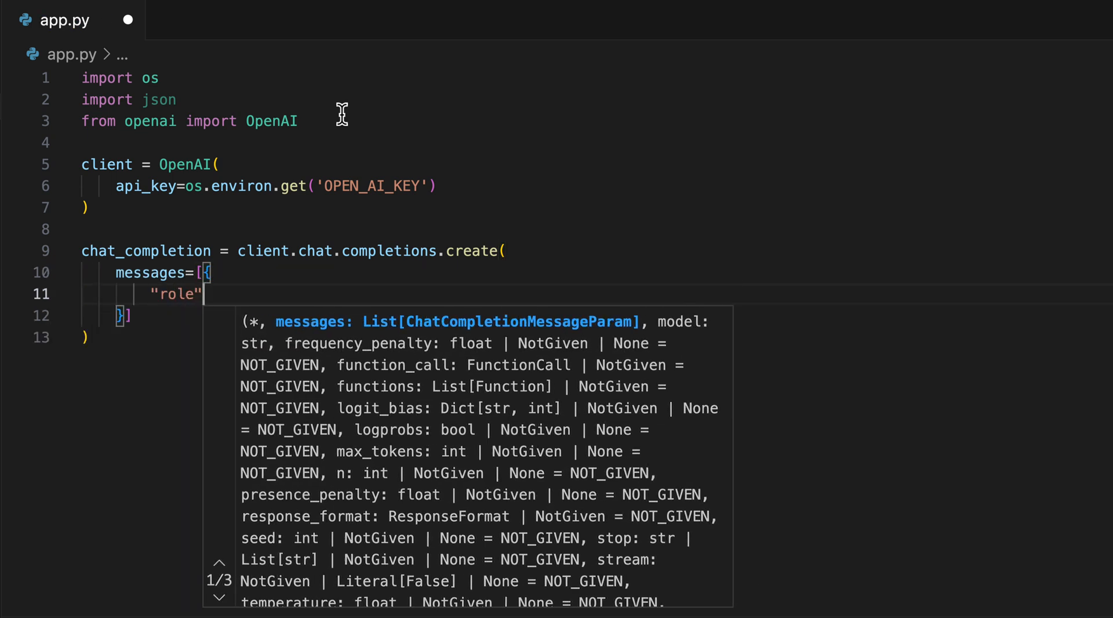
{"action": "key", "text": "enter"}
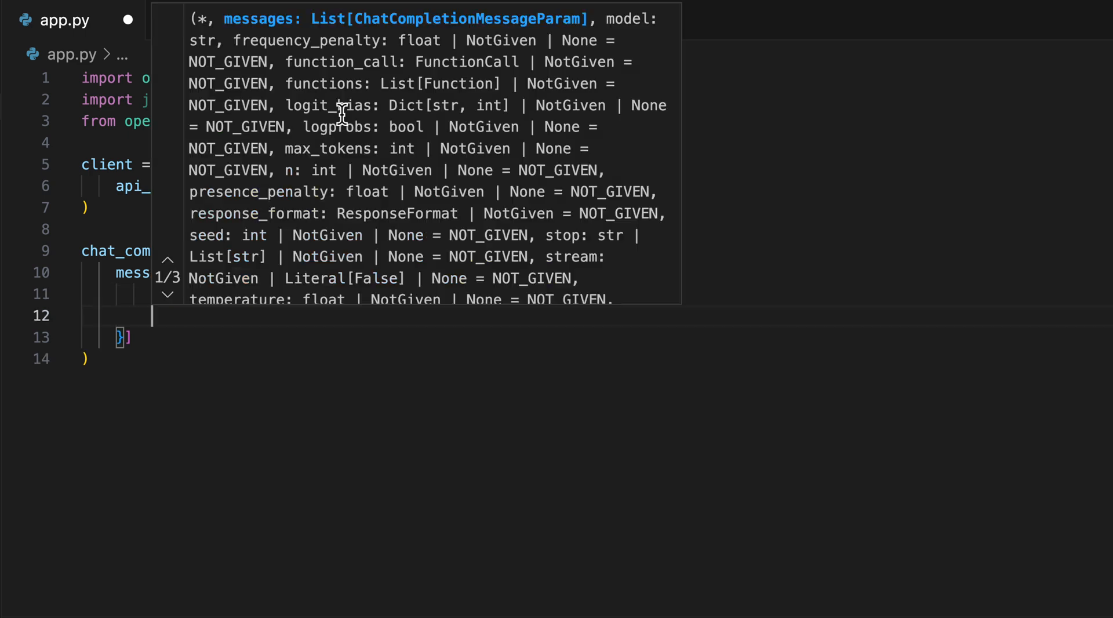
{"action": "type", "text": "\"content\": \""}
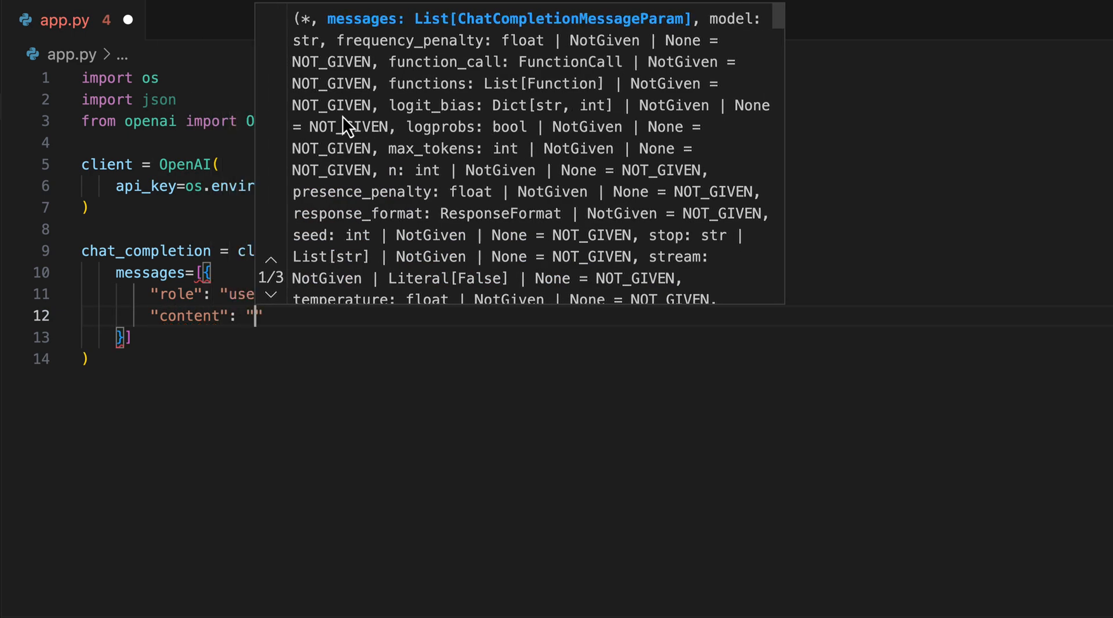
{"action": "type", "text": "say hello"}
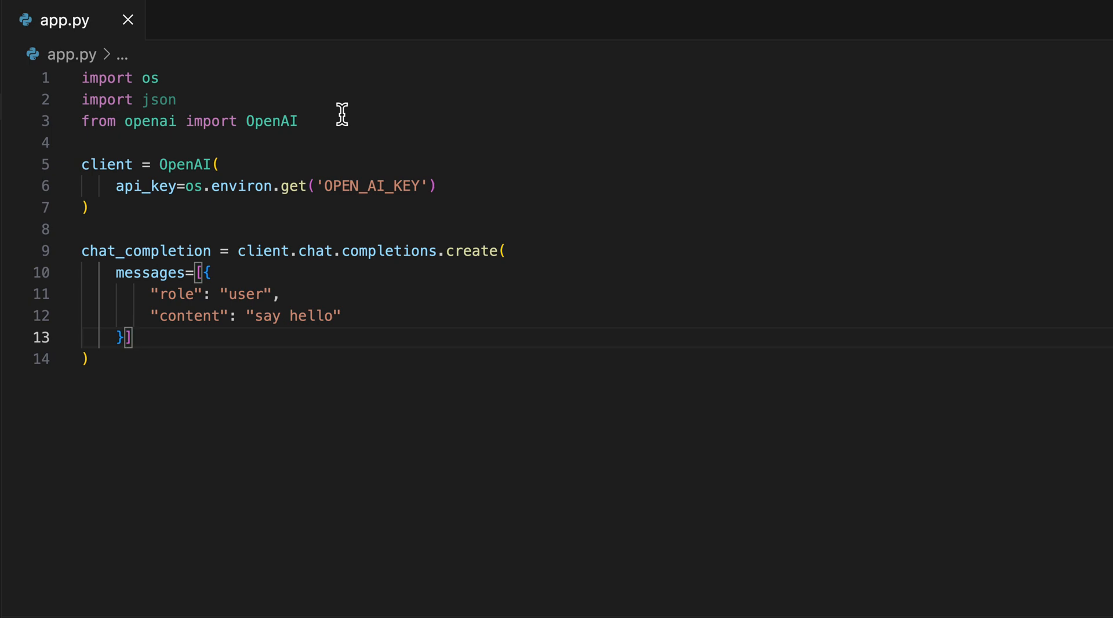
{"action": "type", "text": "model=\"gpt-3.5-turbo"}
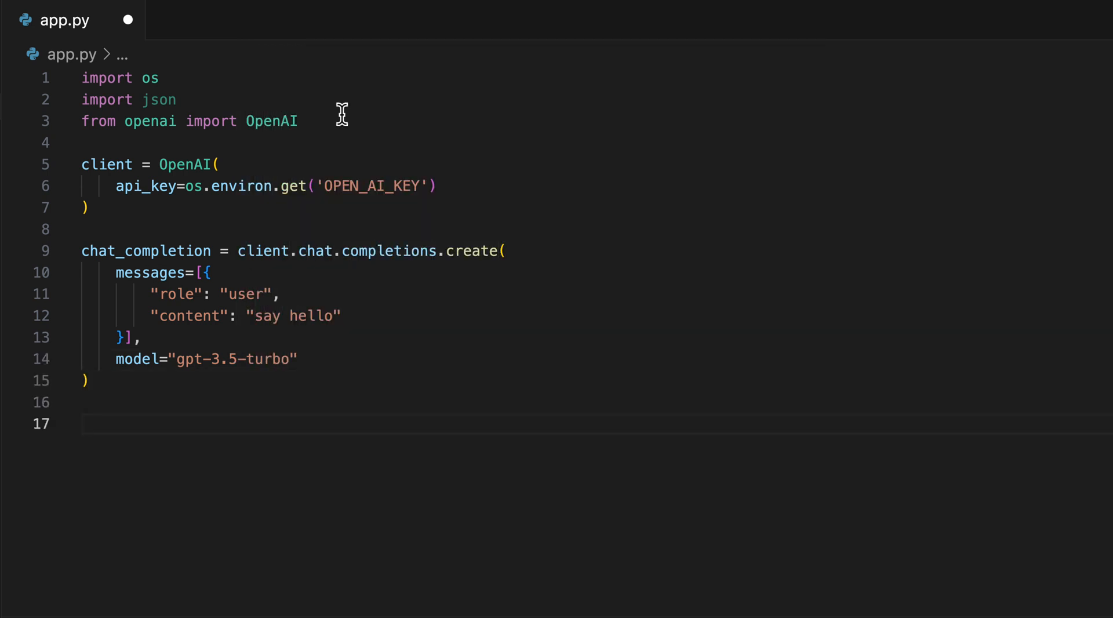
Store chat_completion.choices[0] in result and print it.
{"action": "type", "text": "result = chat_completion."}
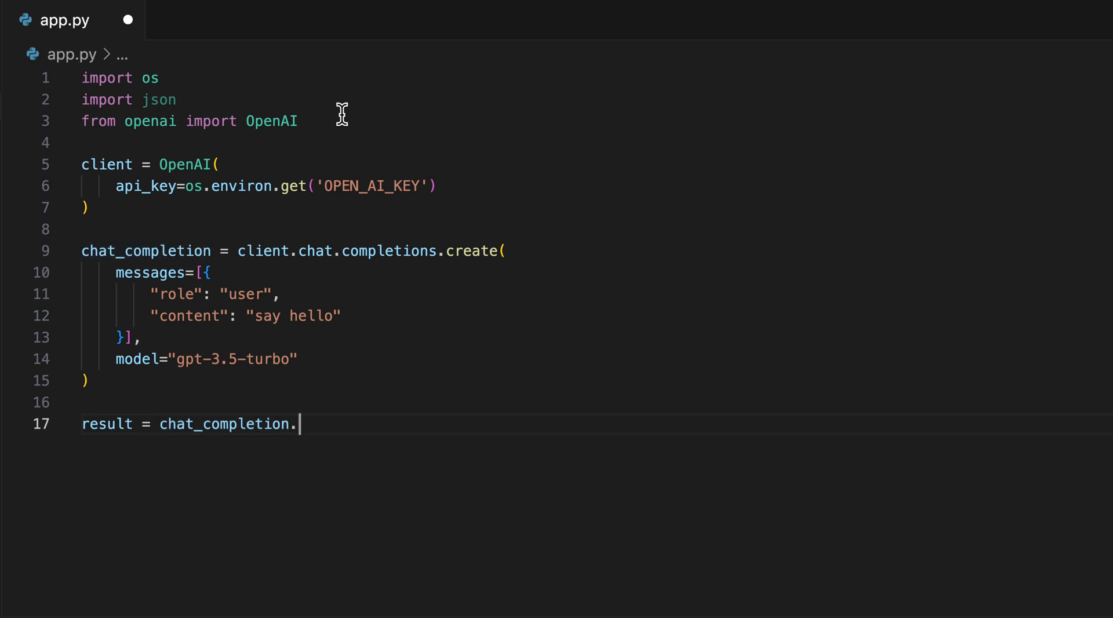
{"action": "type", "text": "choices[]"}
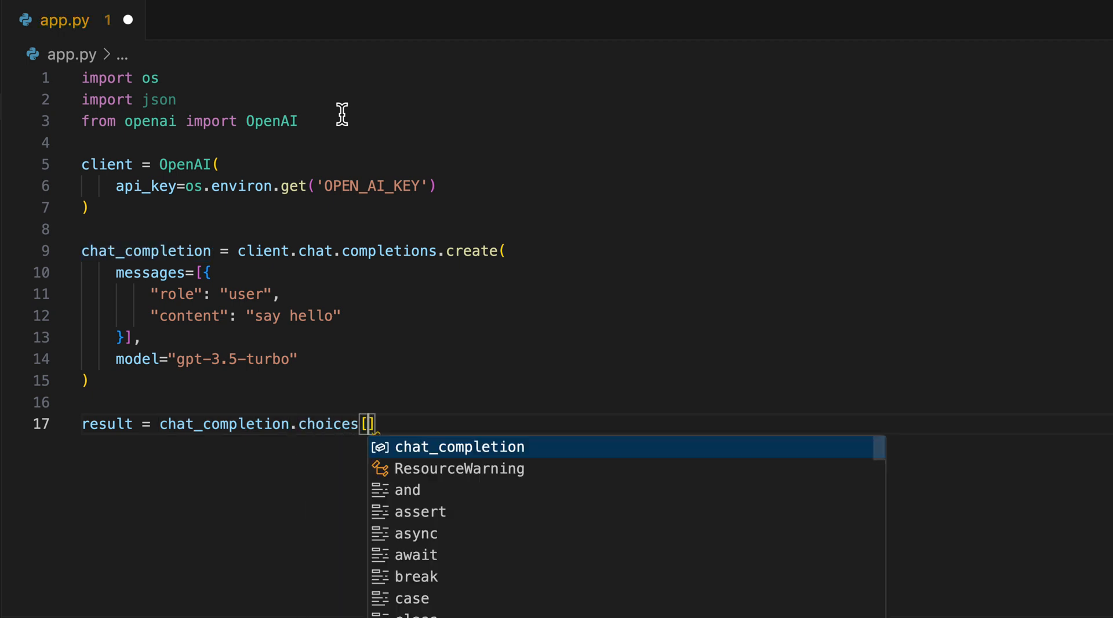
{"action": "type", "text": "print(result"}
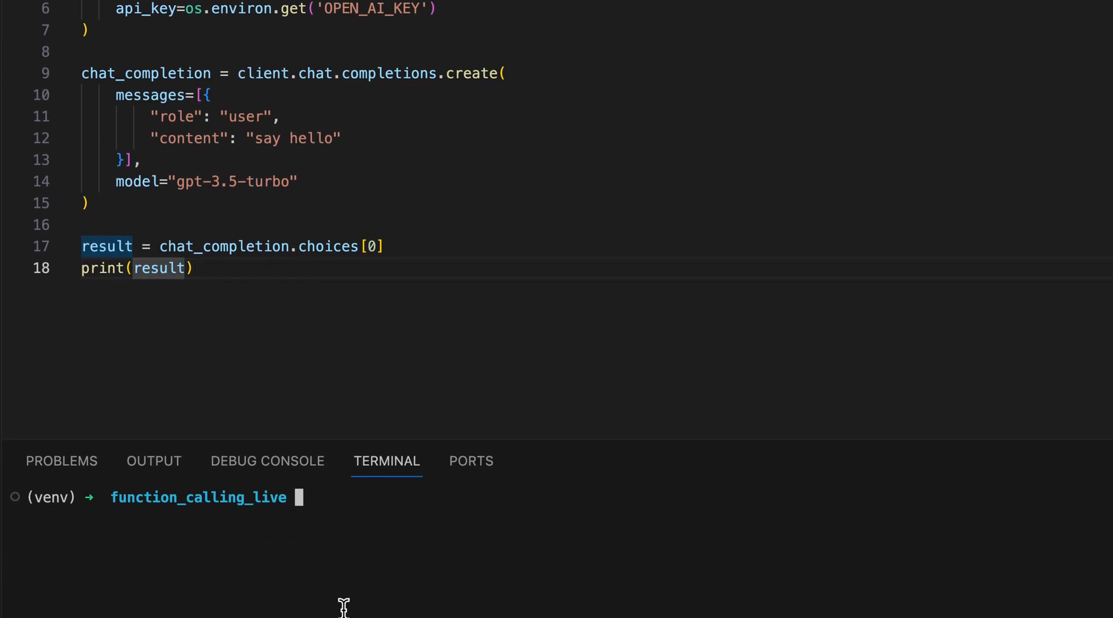
Run app.py to get the 'Hello!' reply, then hide the output panel.
{"action": "key", "text": "Enter"}
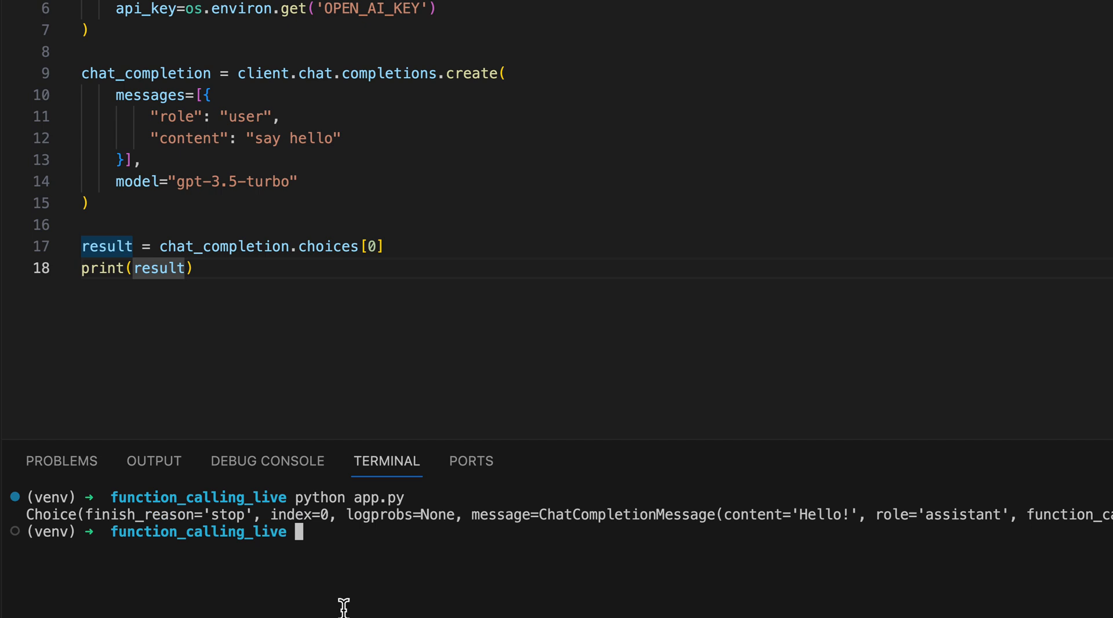
{"action": "left_click_drag", "start_coordinate": [471, 514], "coordinate": [755, 514]}
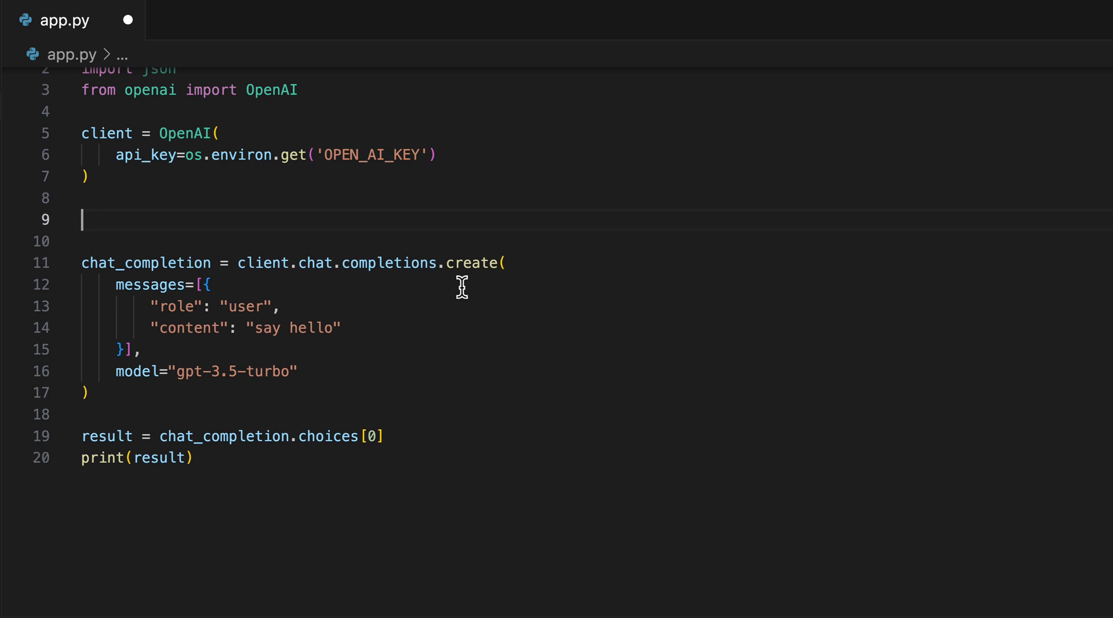
Insert an empty tools = [ list above the chat completion request.
{"action": "type", "text": "tools = ["}
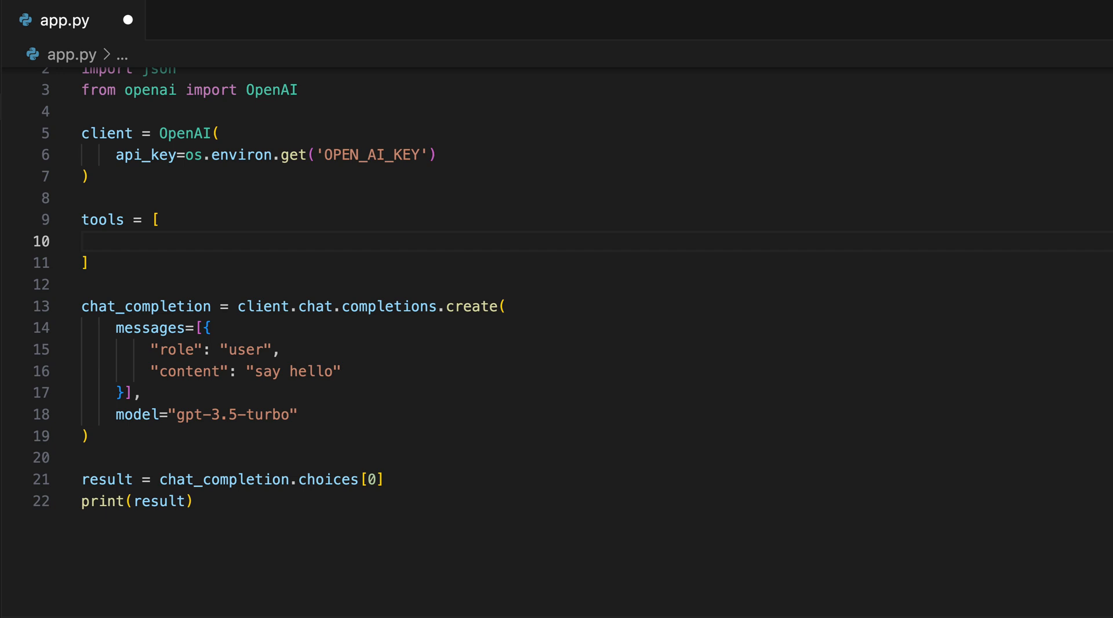
{"action": "mouse_move", "coordinate": [386, 215]}
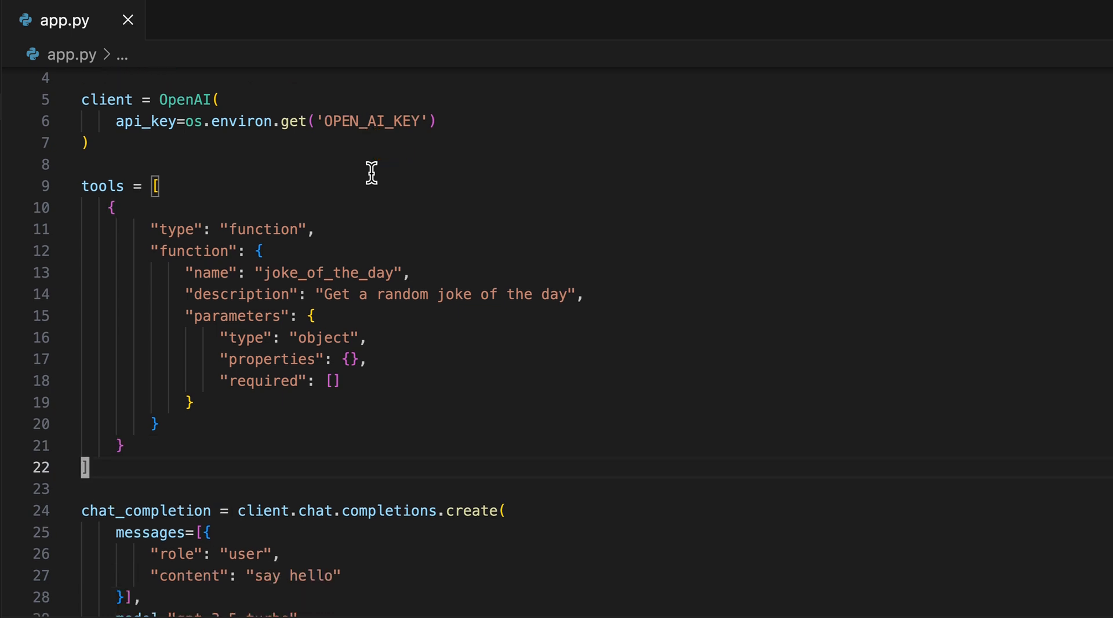
{"action": "mouse_move", "coordinate": [467, 380]}
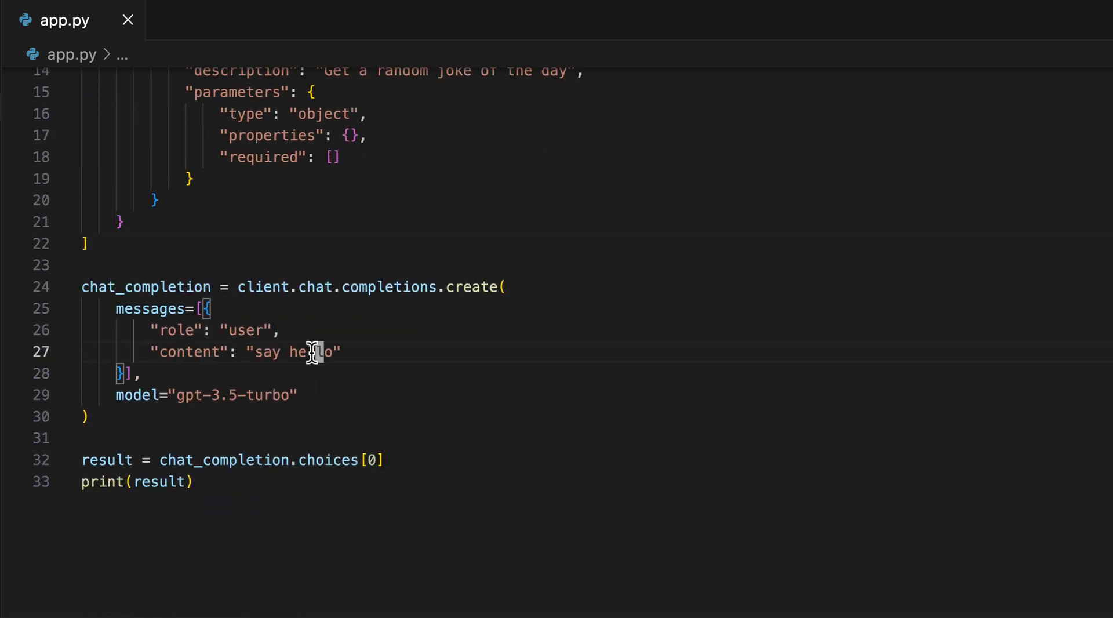
Change the user message to 'Tell me a joke' and pass tools= to the request.
{"action": "type", "text": "Tell me a ."}
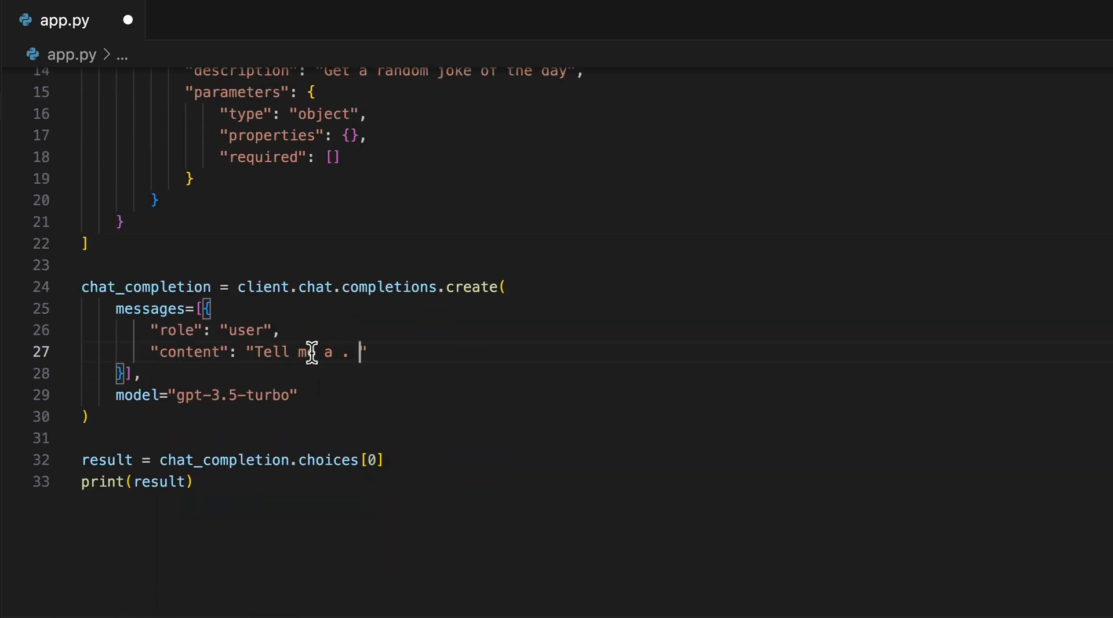
{"action": "type", "text": "joke"}
{"action": "type", "text": "python app.py"}
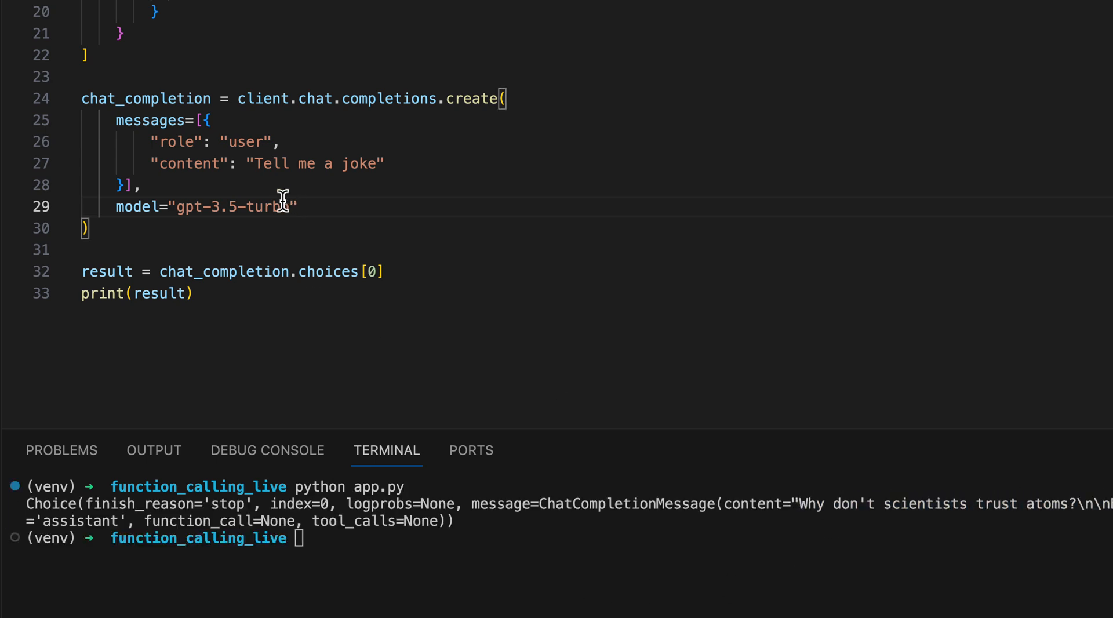
{"action": "type", "text": "too"}
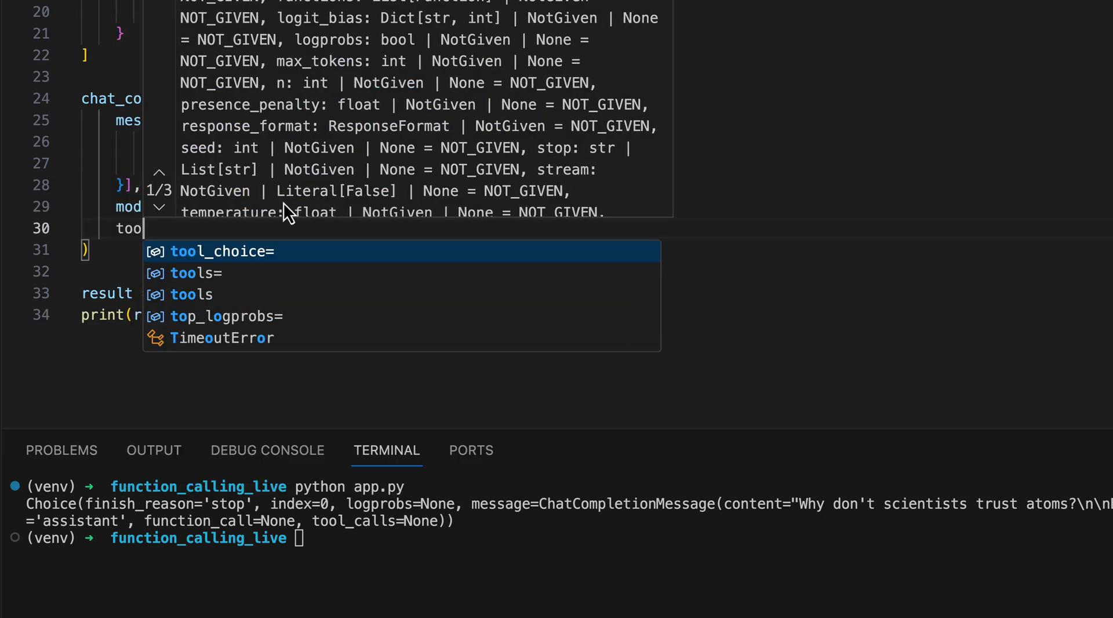
{"action": "type", "text": "ls=tools"}
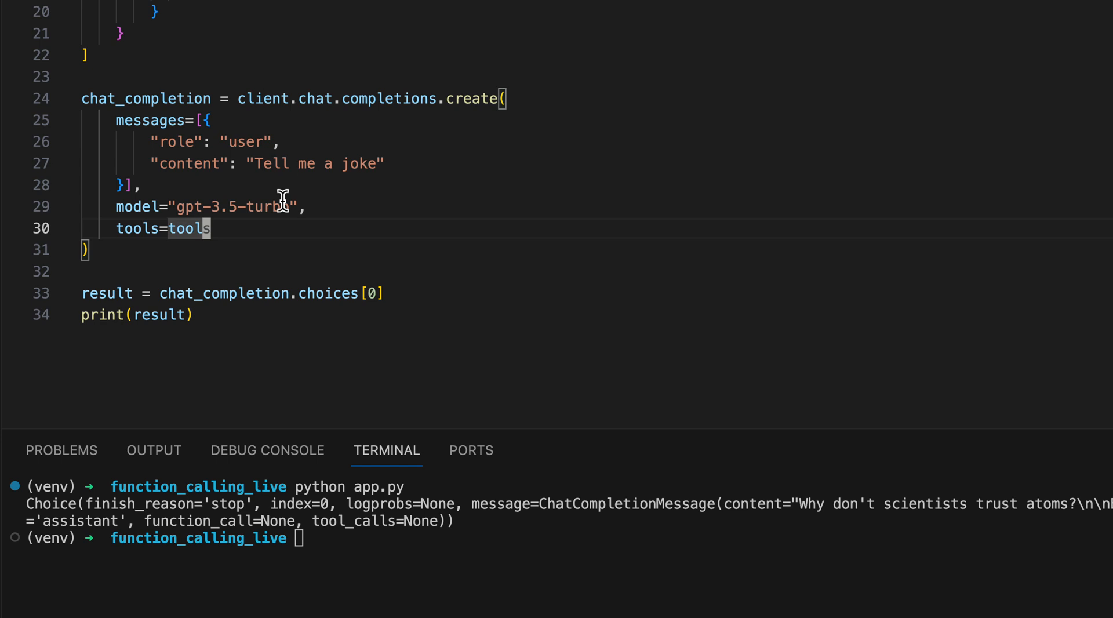
Run python app.py to see the joke_of_the_day tool call, then close the terminal.
{"action": "type", "text": "python app.py"}
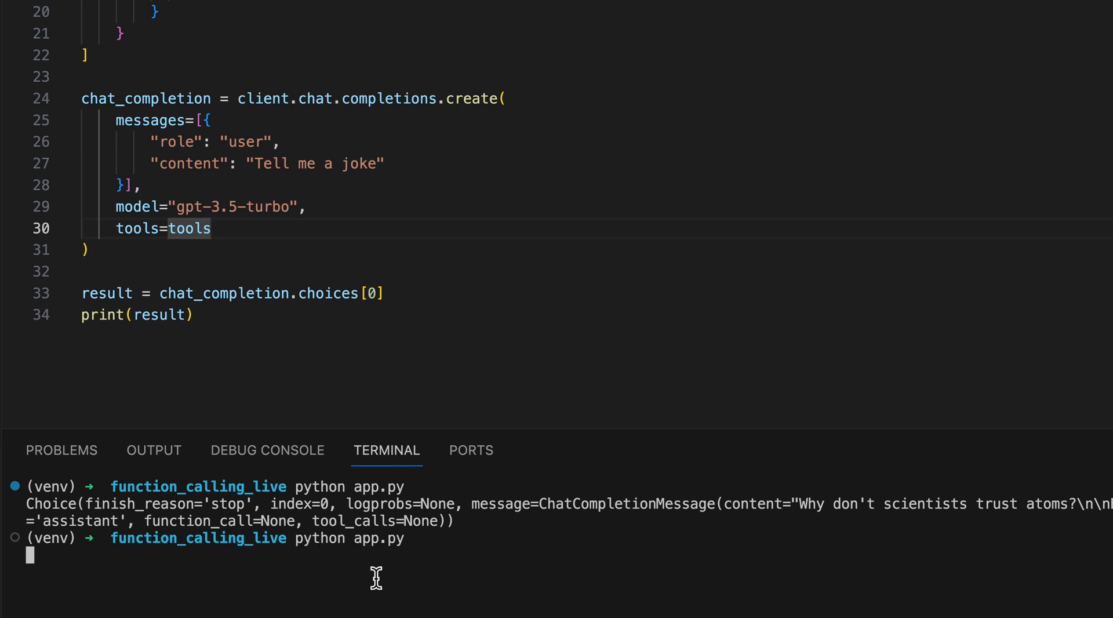
{"action": "key", "text": "enter"}
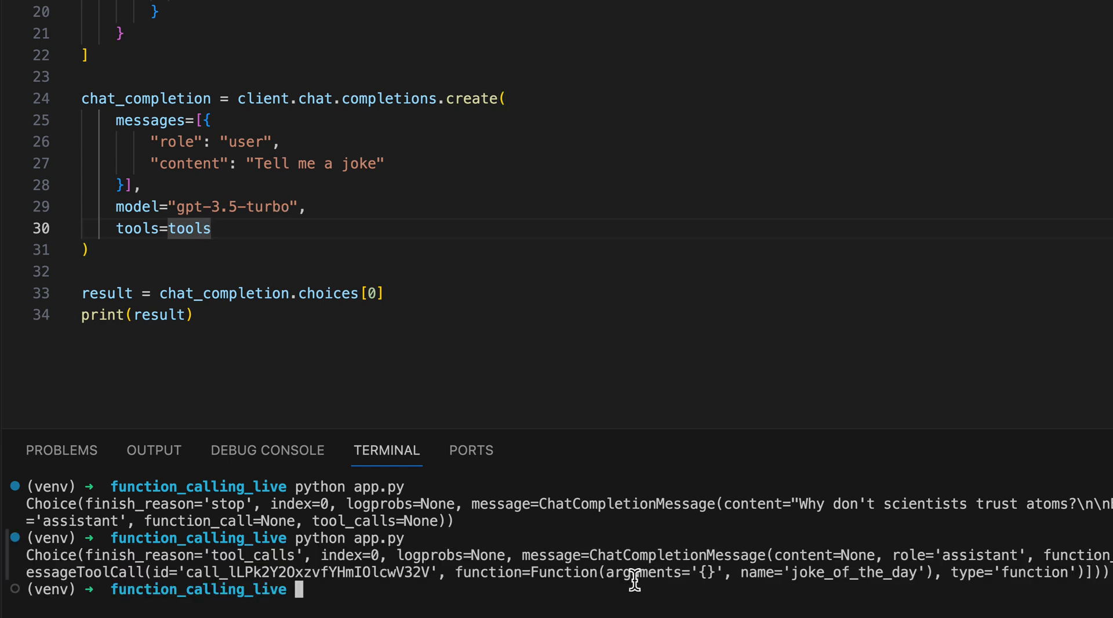
{"action": "double_click", "coordinate": [85, 572]}
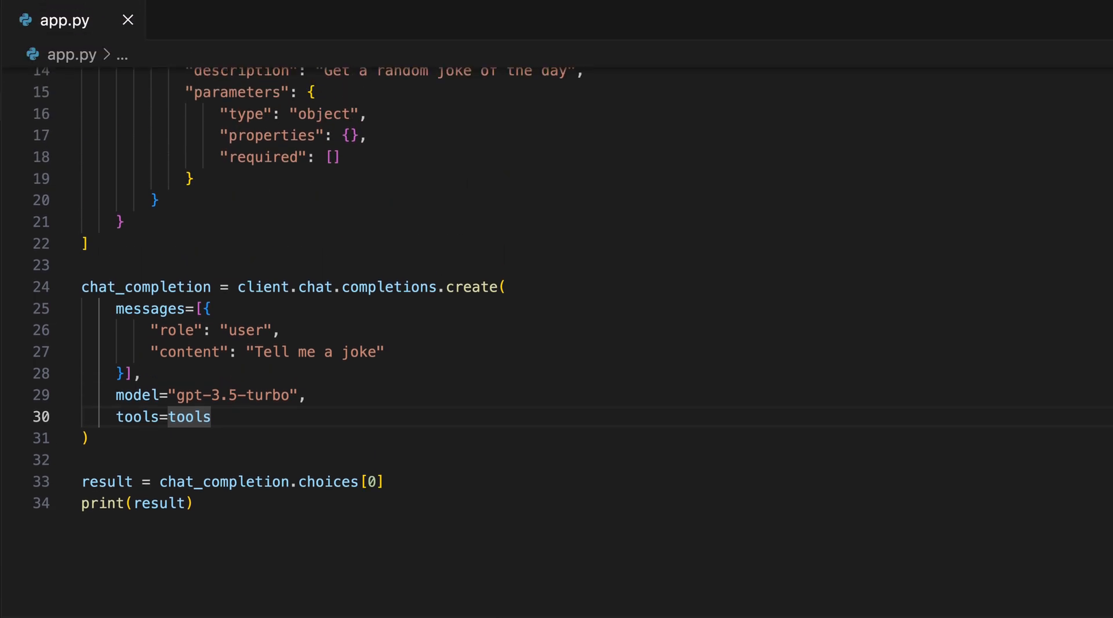
Assign chat_completion.choices[0].message.tool_calls[0] to tool_call for printing.
{"action": "type", "text": "tool_call"}
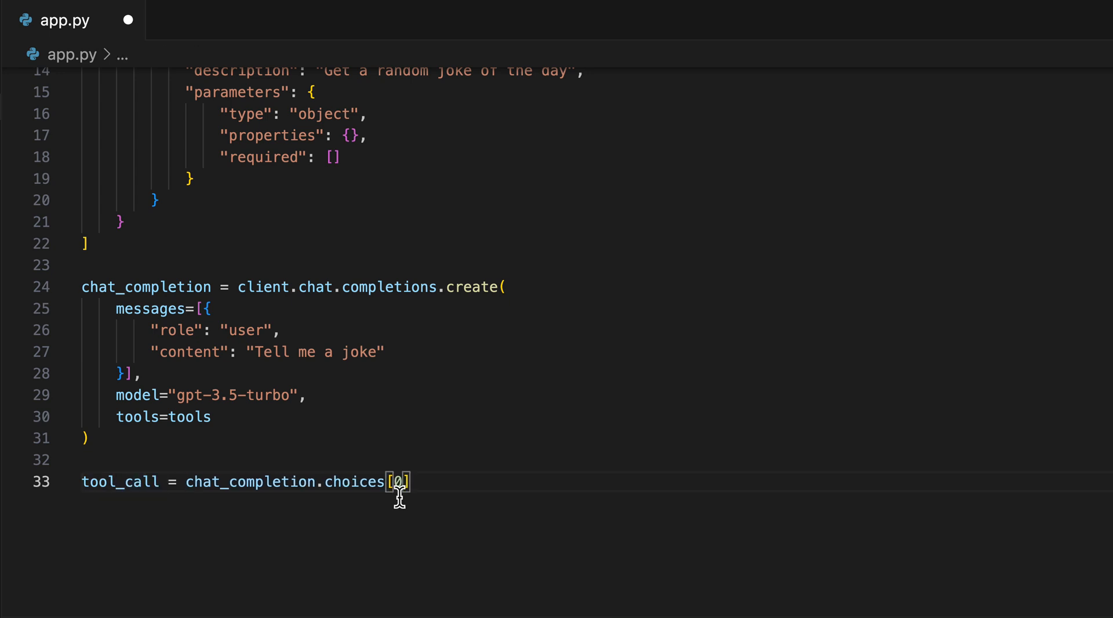
{"action": "type", "text": ".message"}
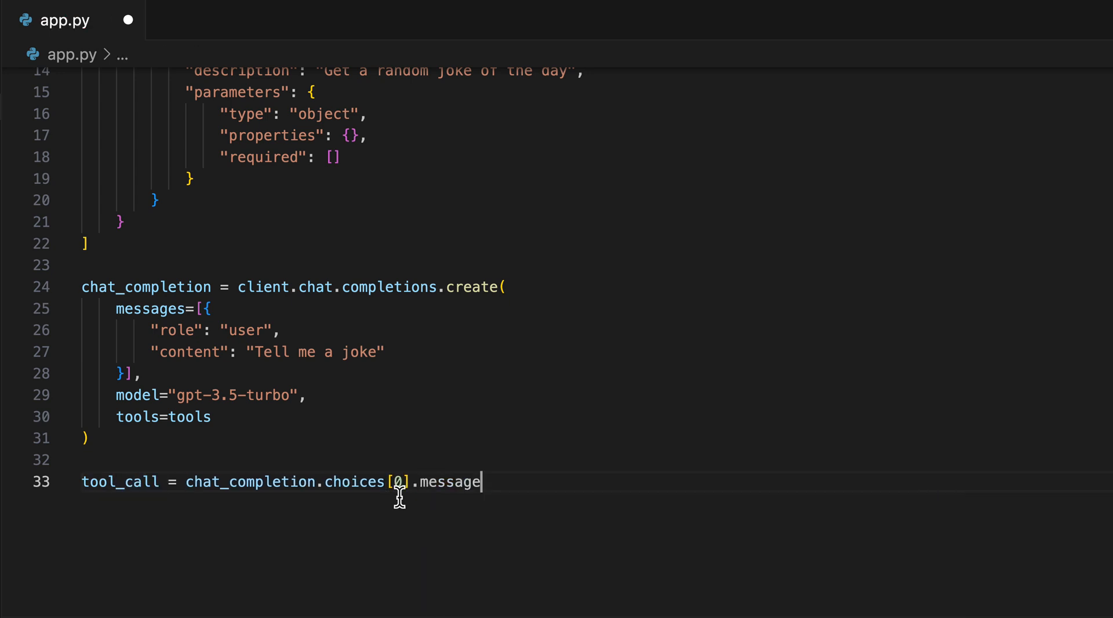
{"action": "type", "text": ".tool_calls"}
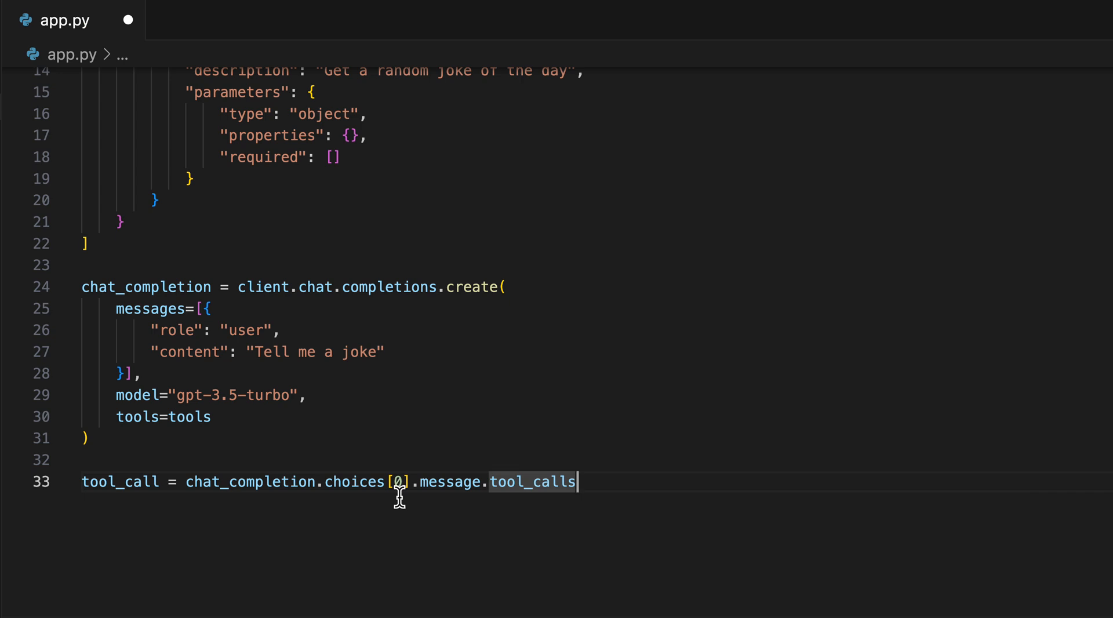
{"action": "type", "text": "[0]"}
{"action": "type", "text": "print(tool_call)"}
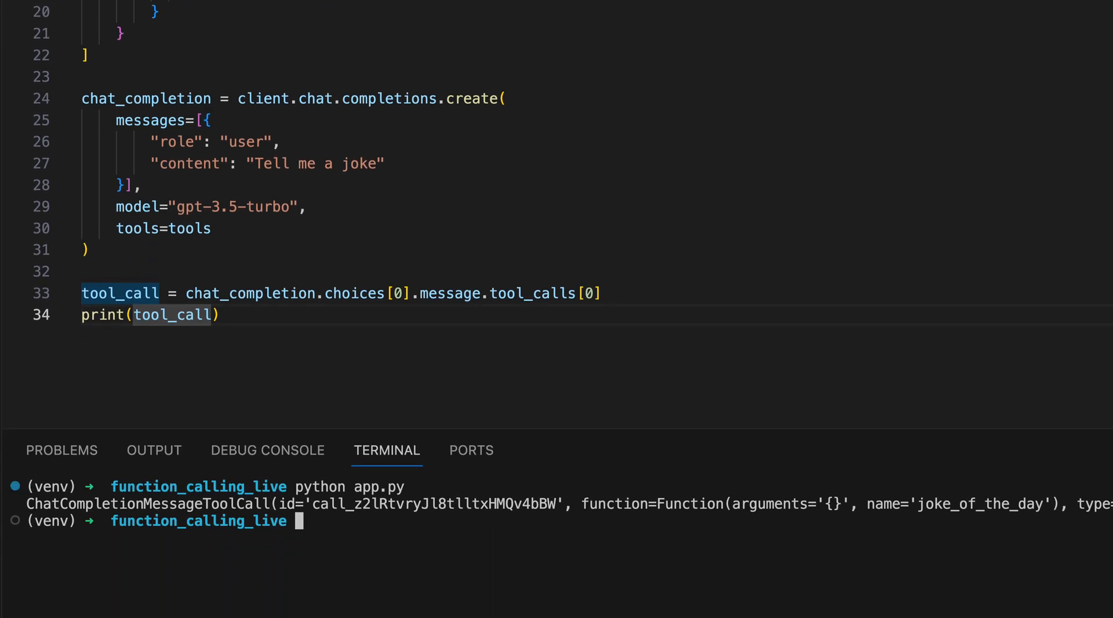
{"action": "mouse_move", "coordinate": [1040, 501]}
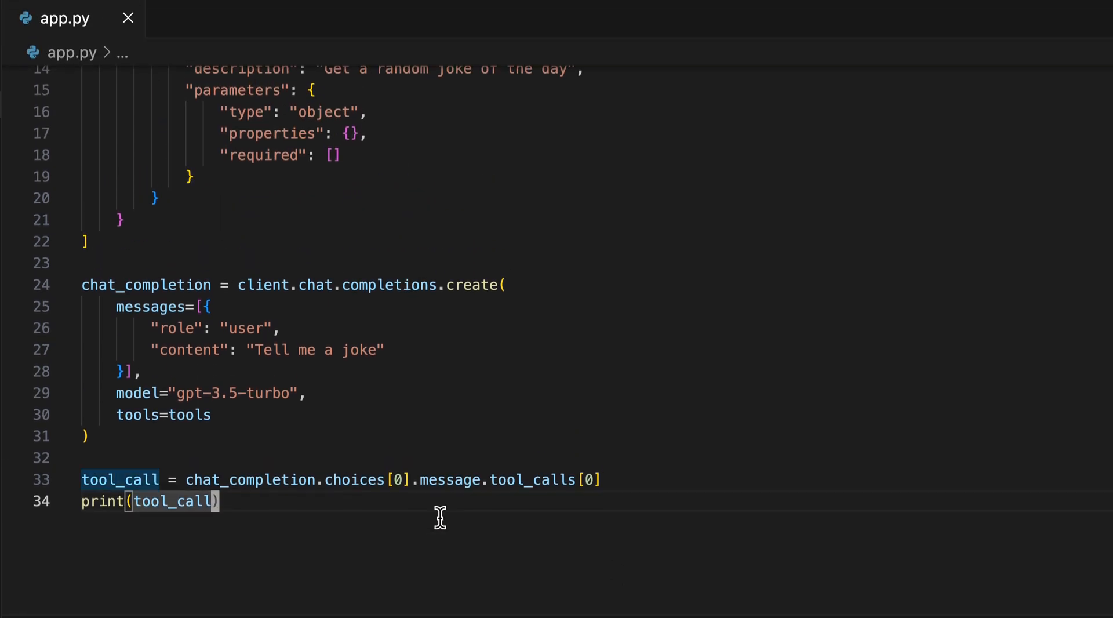
Set function_name = tool_call.function.name.
{"action": "type", "text": "fu"}
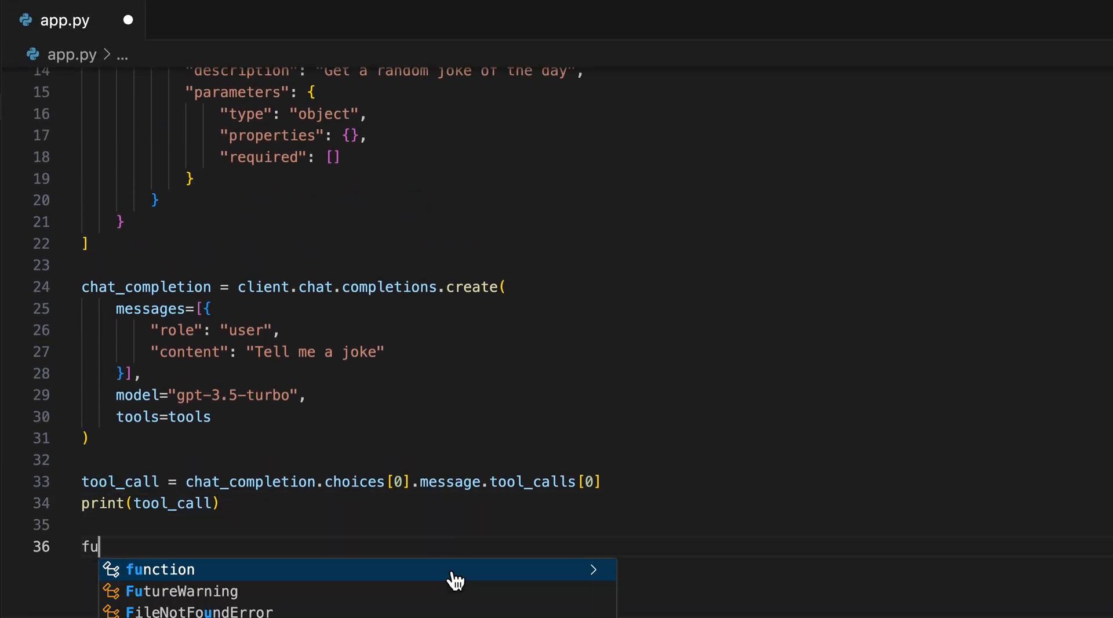
{"action": "type", "text": "nction_name ="}
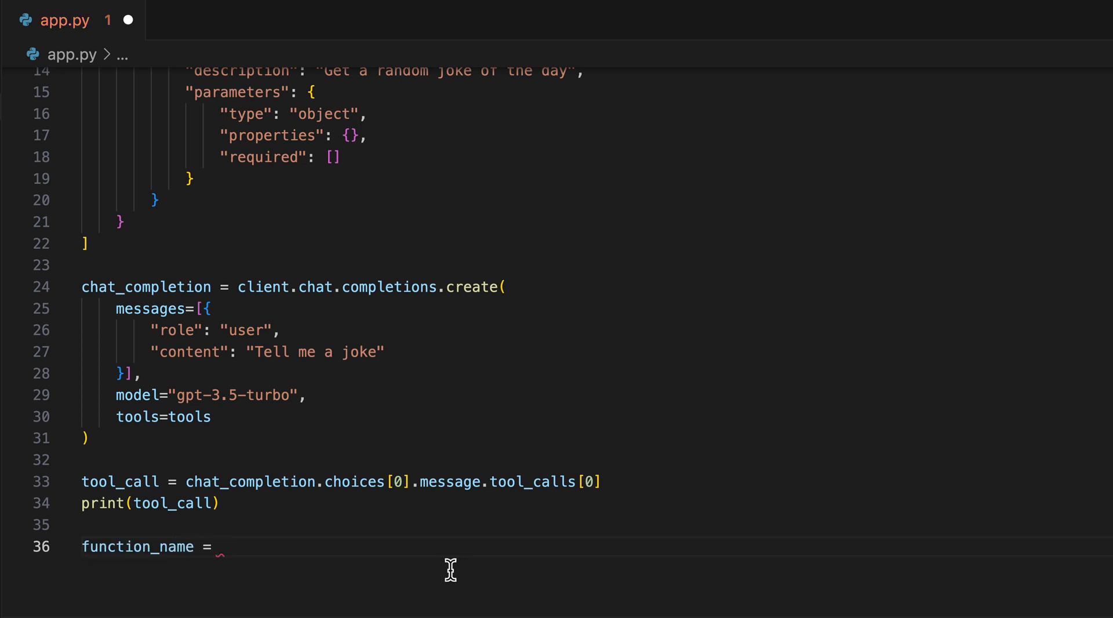
{"action": "type", "text": "tool_call"}
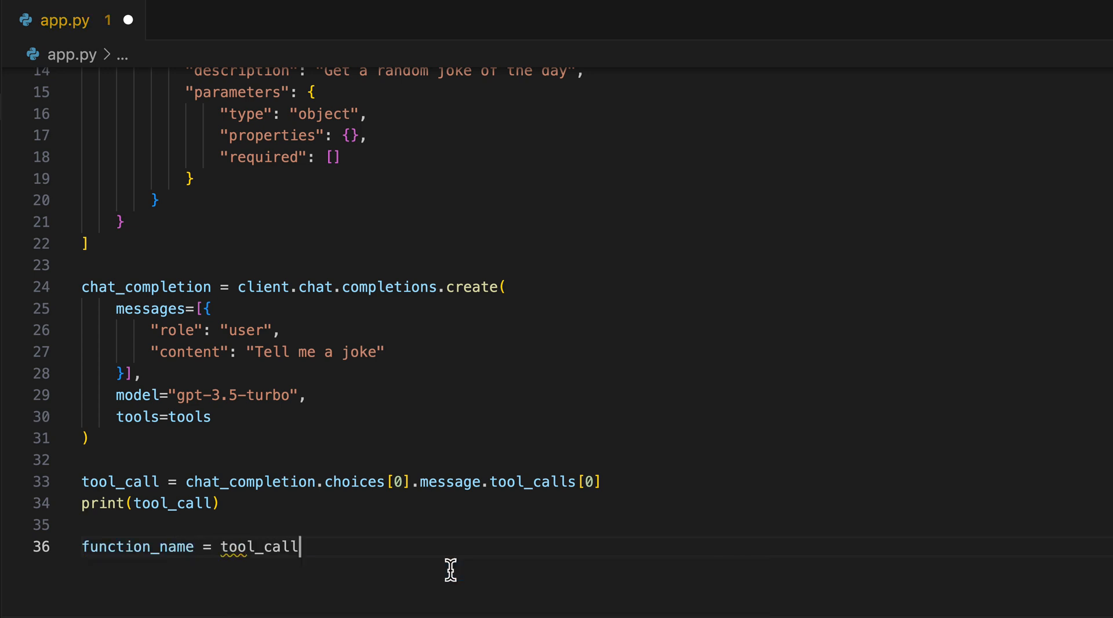
{"action": "type", "text": ".function.n"}
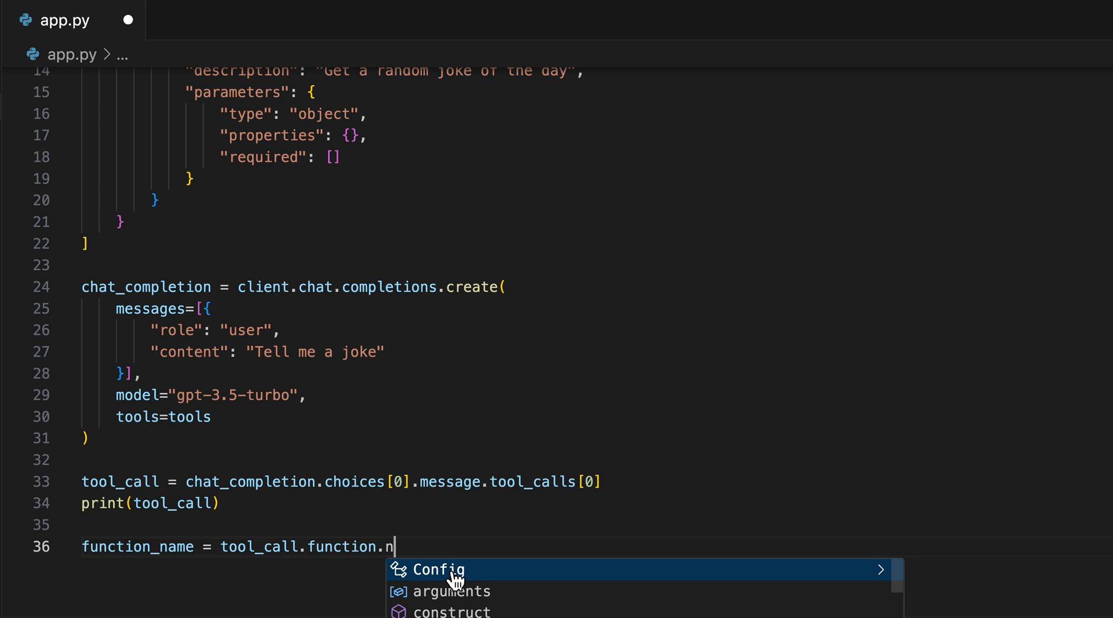
{"action": "type", "text": "ame"}
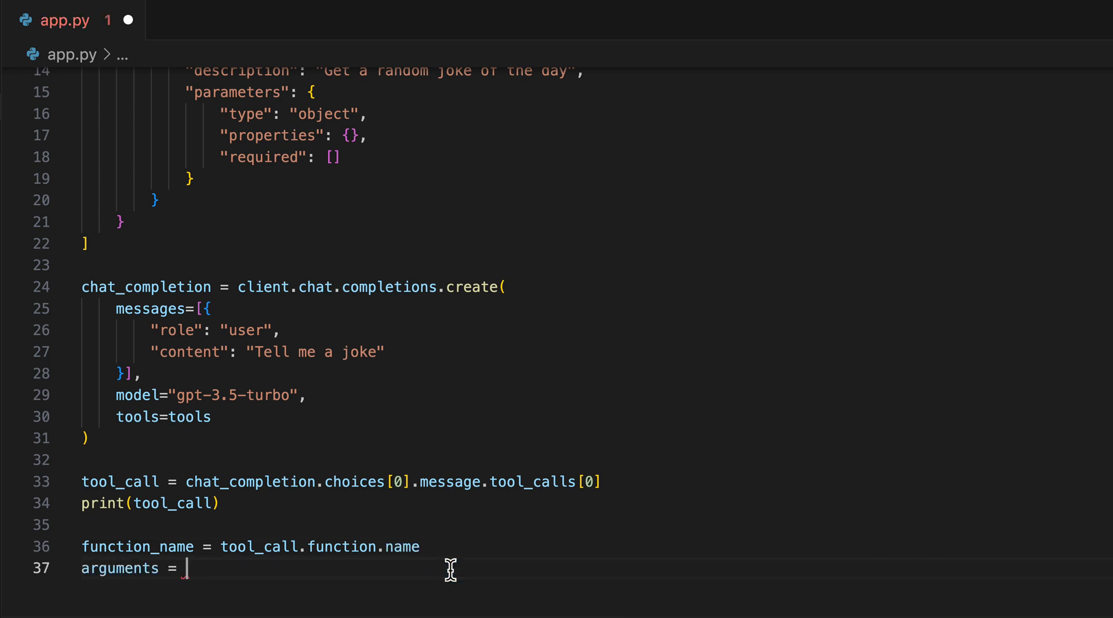
Decode tool_call.function.arguments with json.load into the arguments variable.
{"action": "type", "text": "tool_call."}
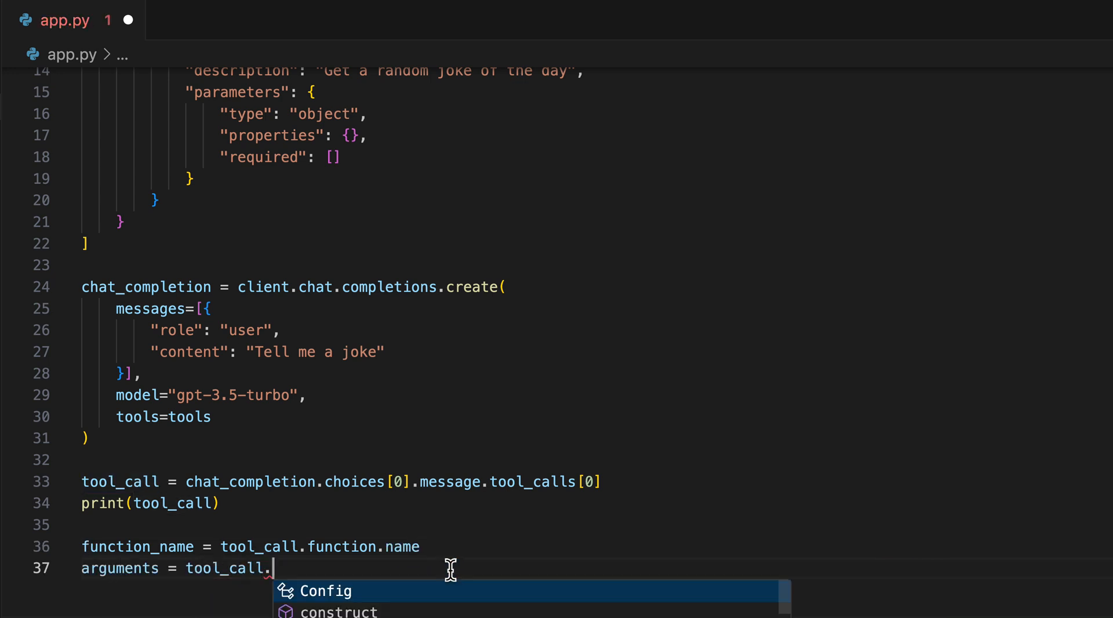
{"action": "type", "text": "function.arguments"}
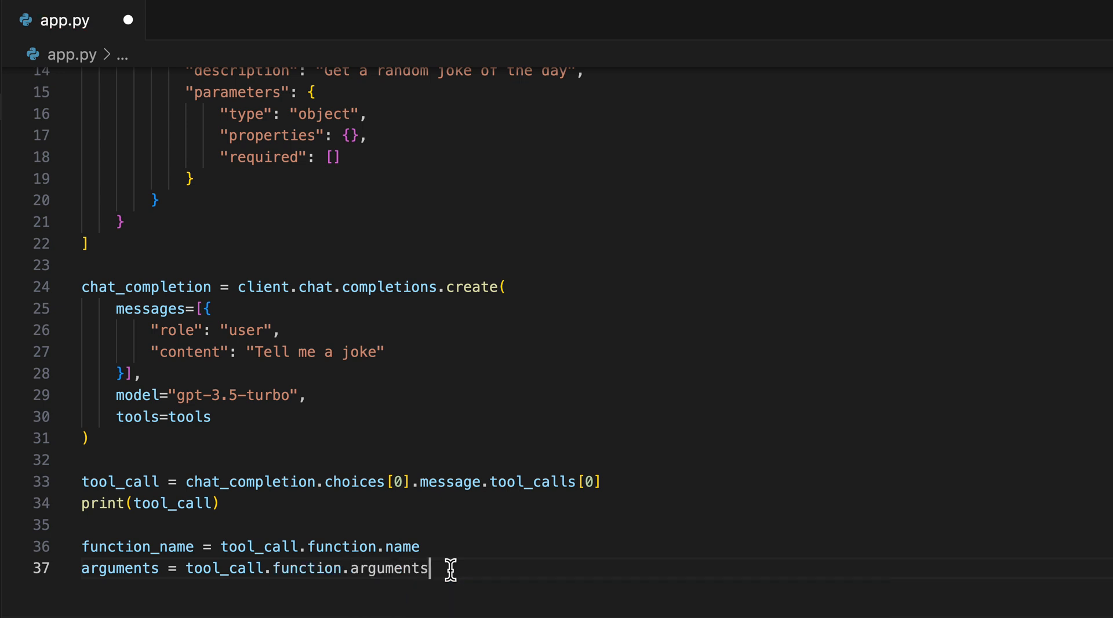
{"action": "type", "text": "json.load("}
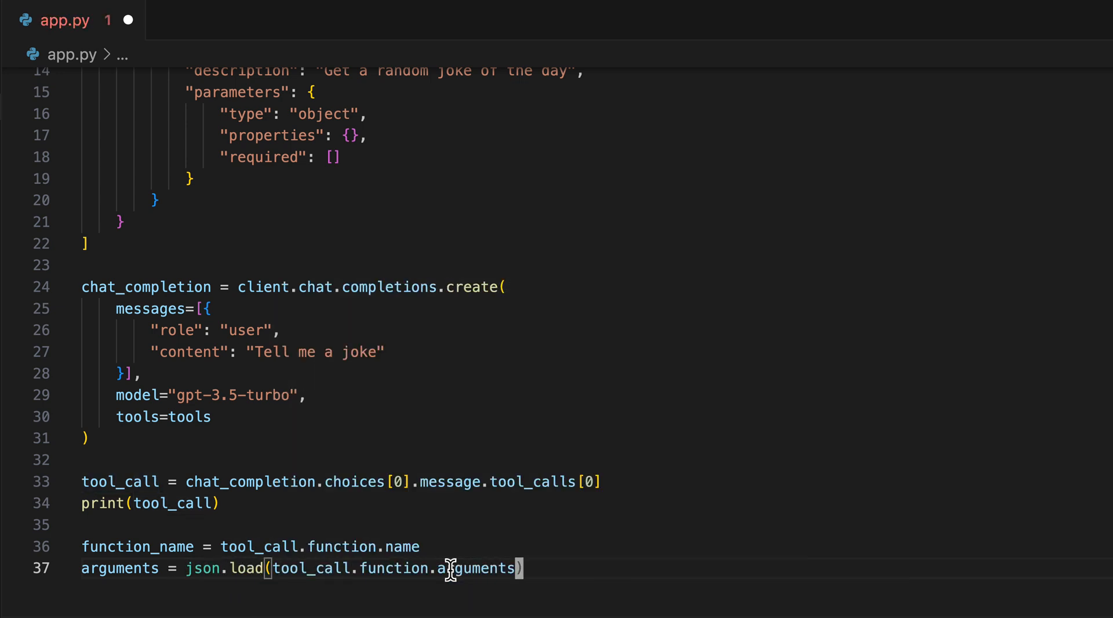
{"action": "key", "text": "enter"}
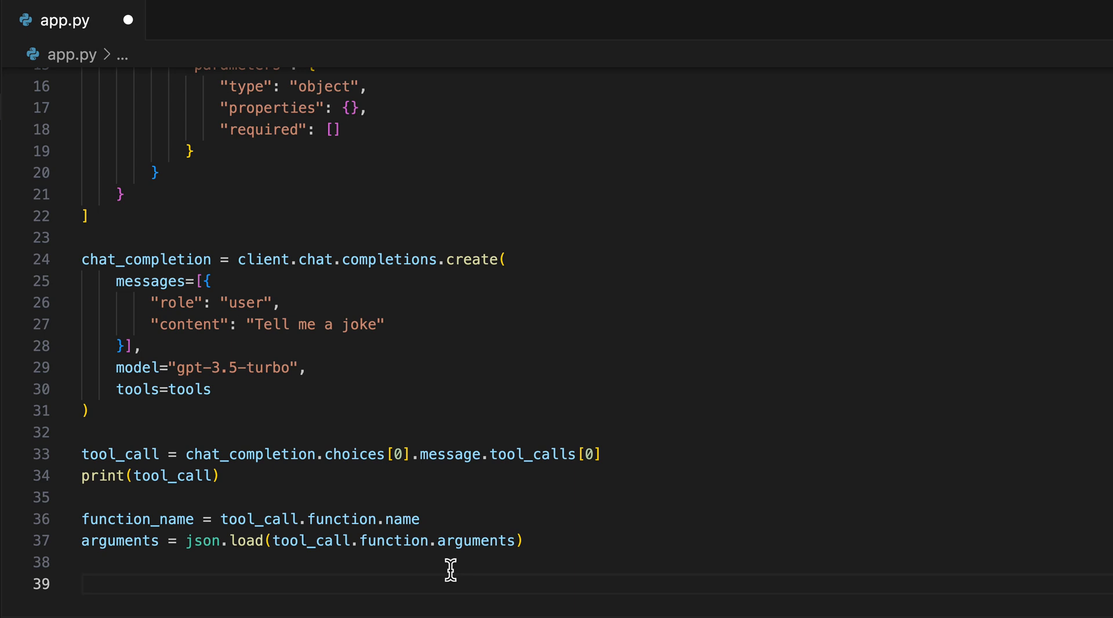
{"action": "type", "text": "result"}
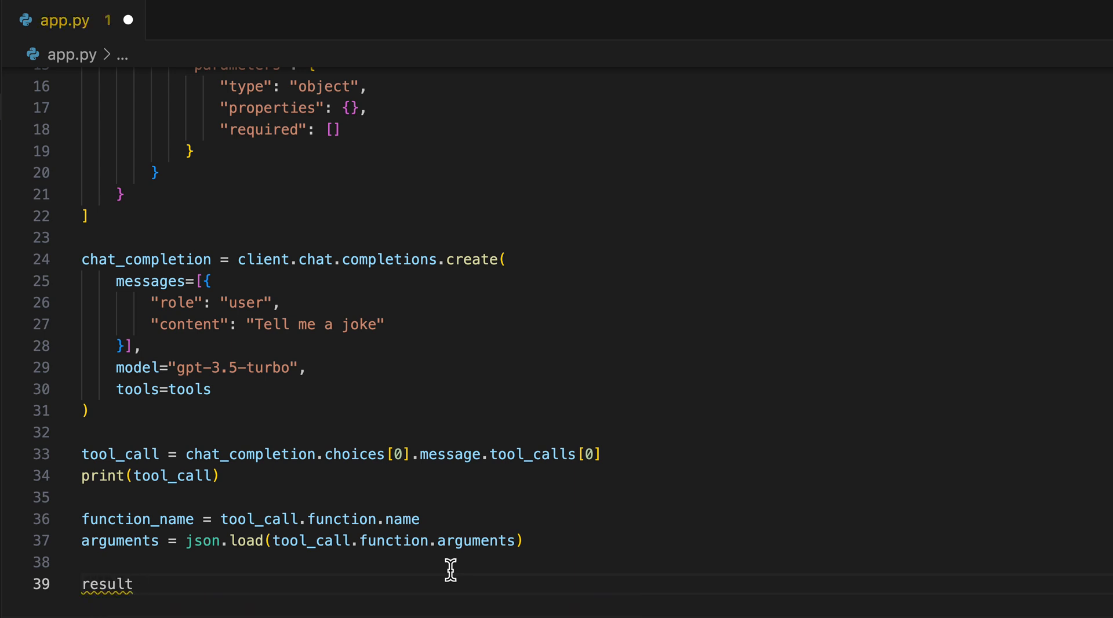
{"action": "type", "text": "="}
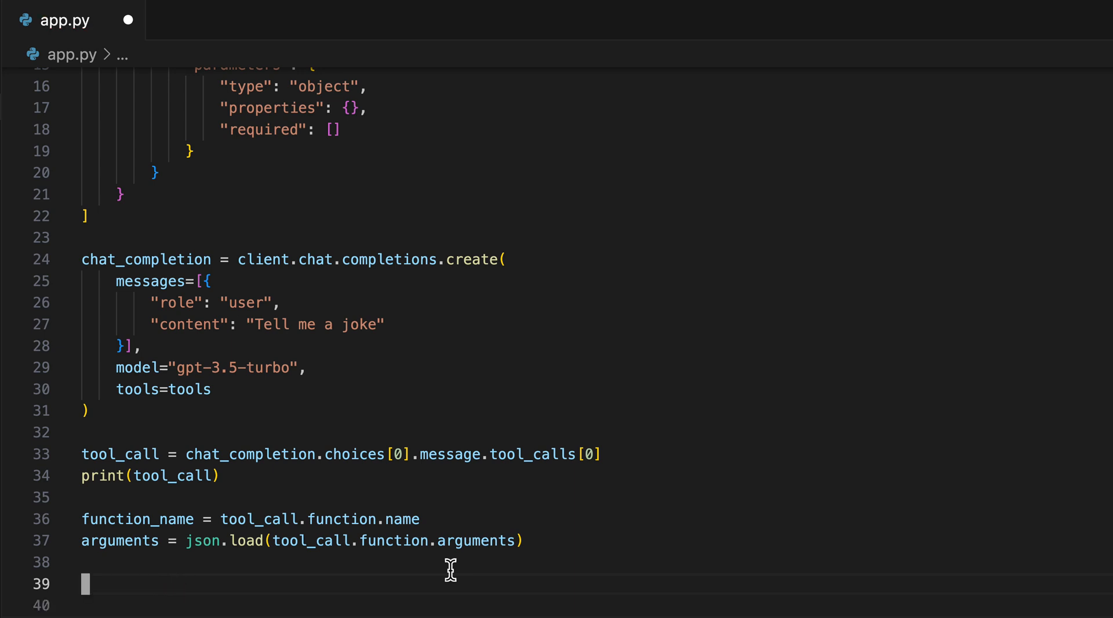
{"action": "double_click", "coordinate": [120, 541]}
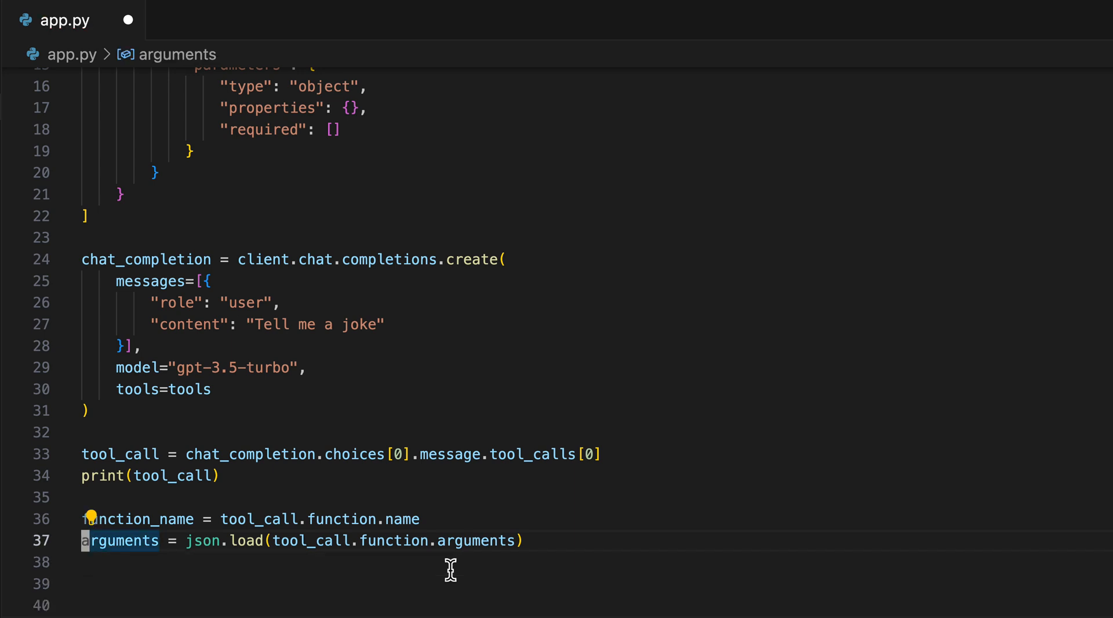
Add a function_map dictionary with a "joke_of_the_day" key.
{"action": "type", "text": "function_map = {"}
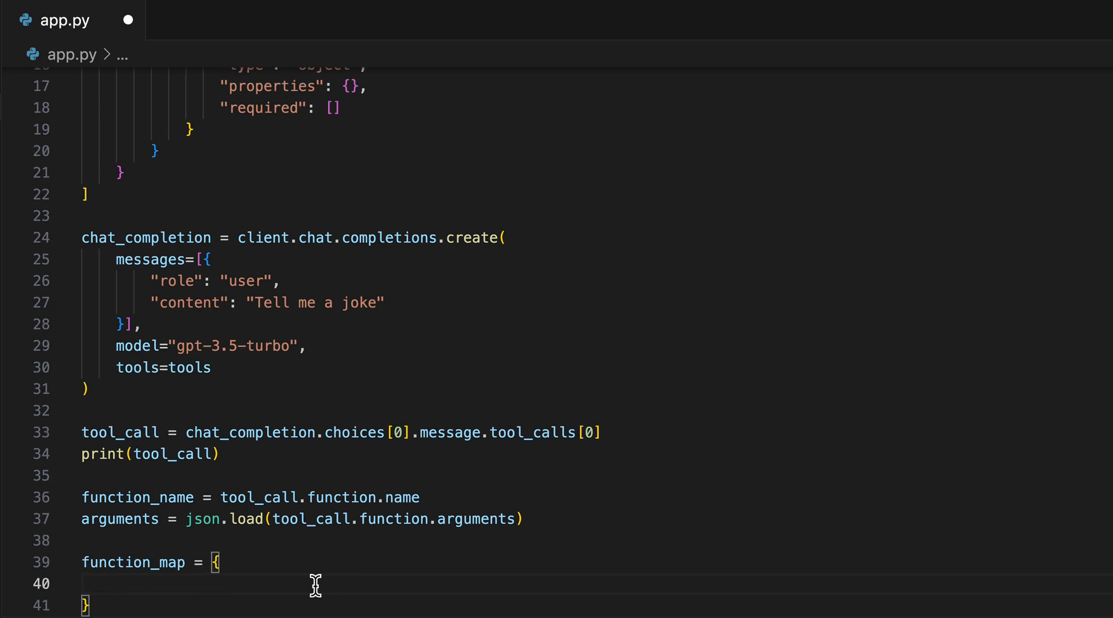
{"action": "type", "text": "\"\""}
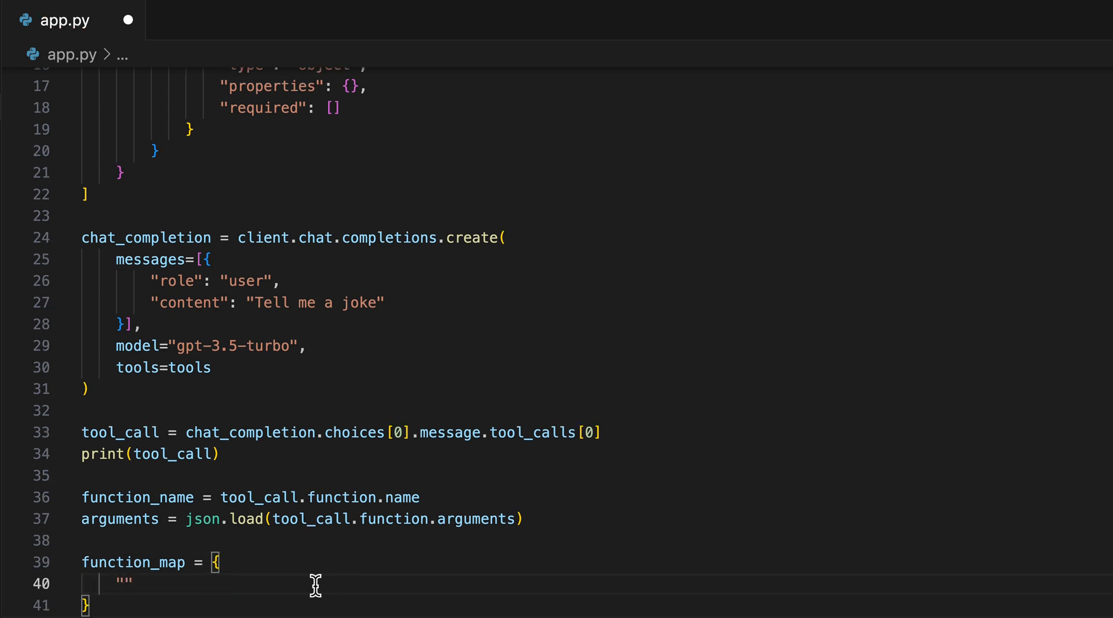
{"action": "type", "text": "joke_of_th"}
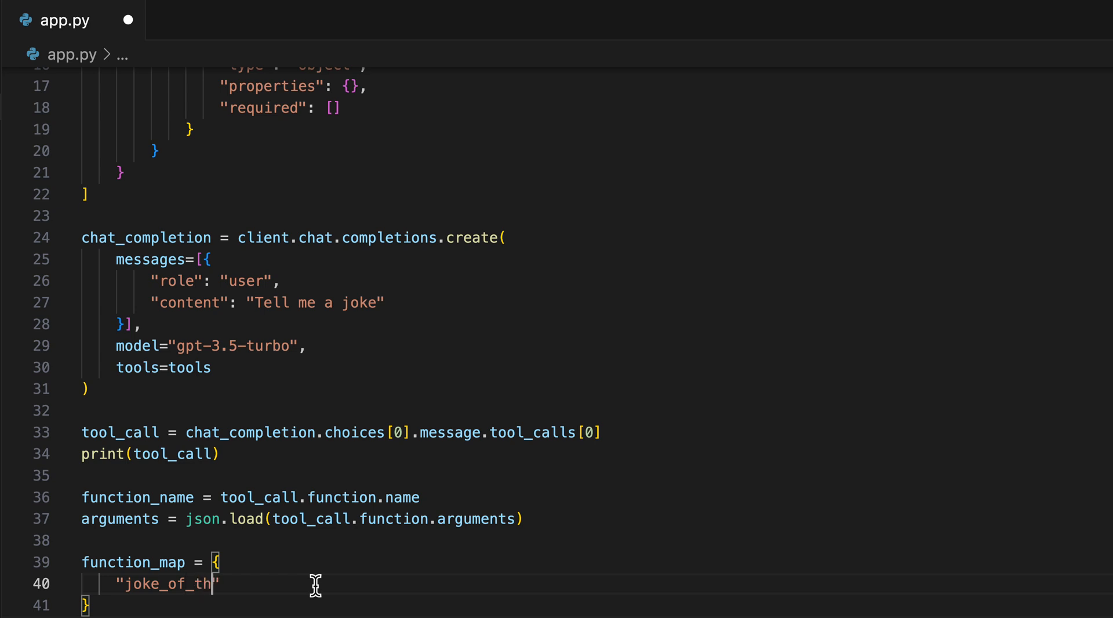
{"action": "type", "text": "e_day\":"}
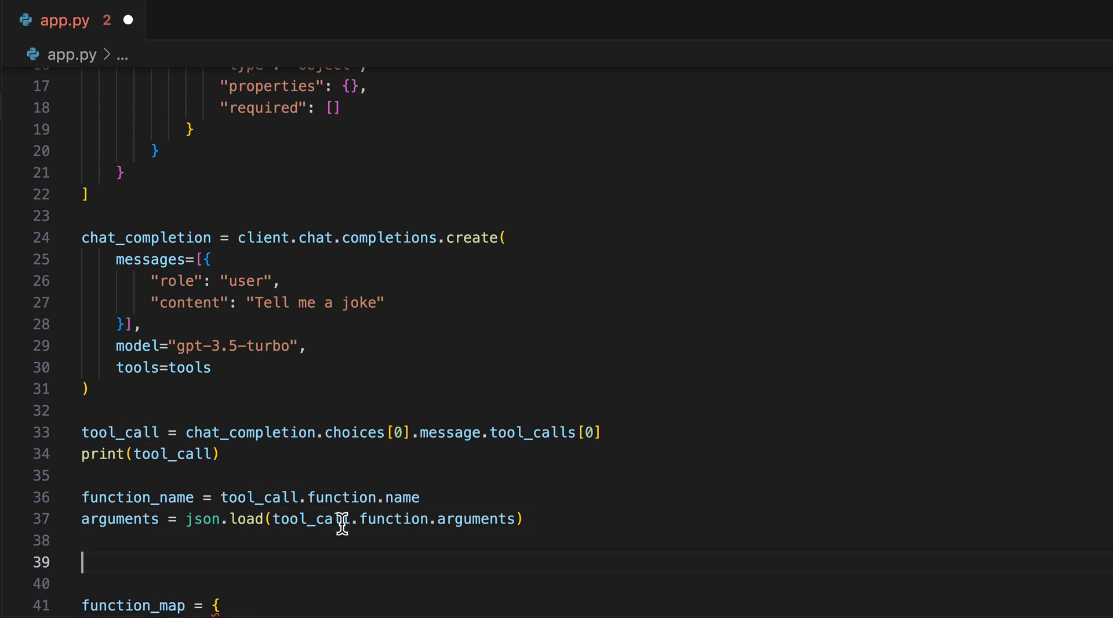
Define joke_of_the_day() returning "Random joke of the day".
{"action": "type", "text": "def joke_of_the_day"}
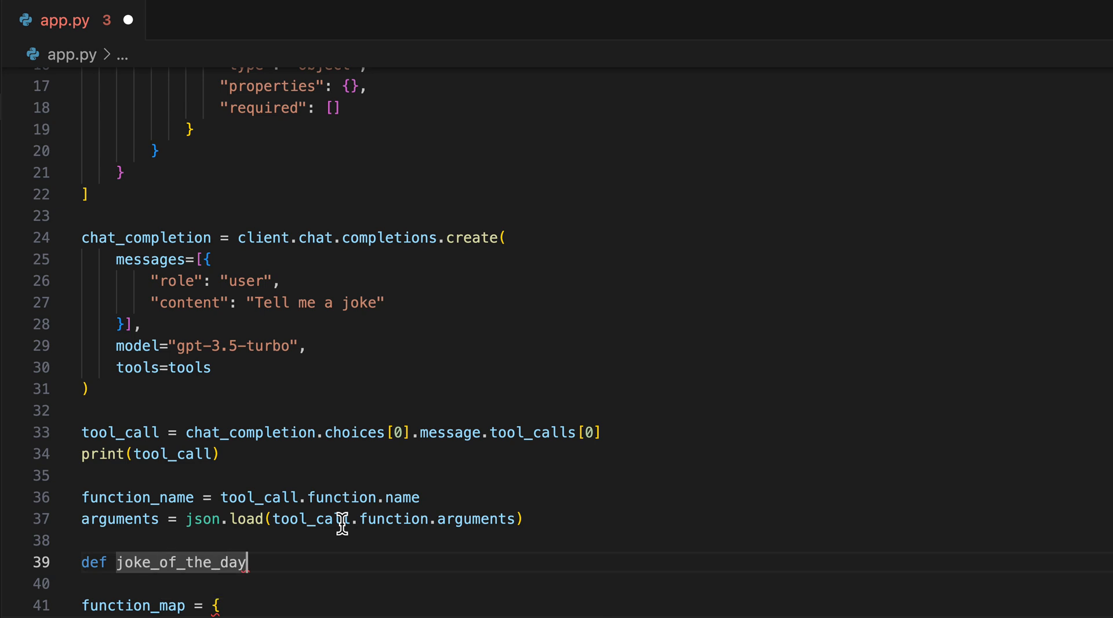
{"action": "type", "text": "():"}
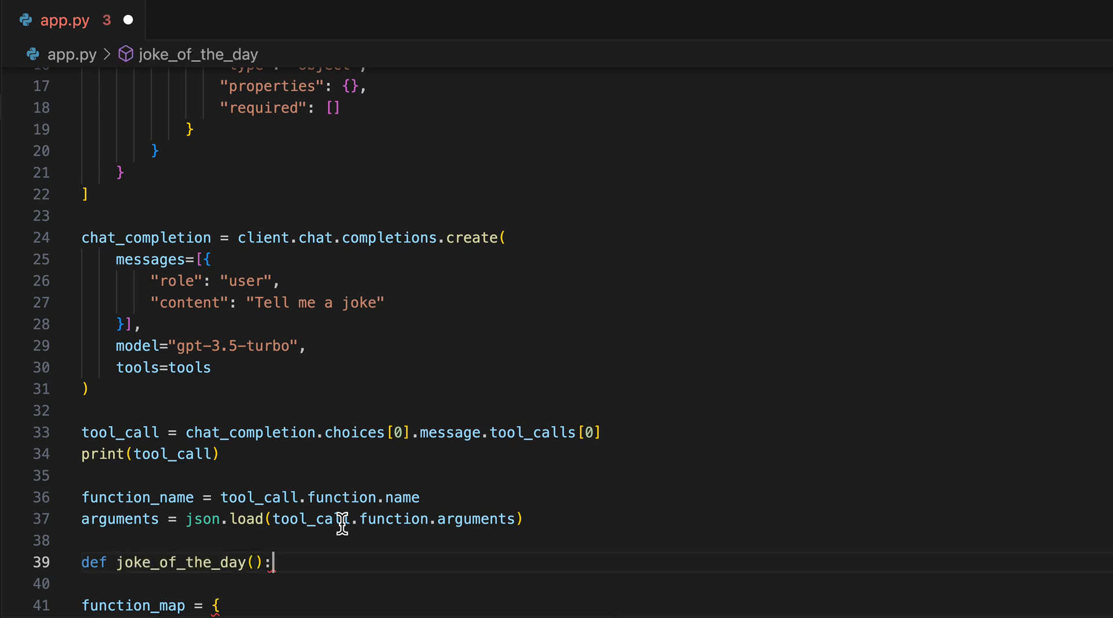
{"action": "type", "text": "return \"\""}
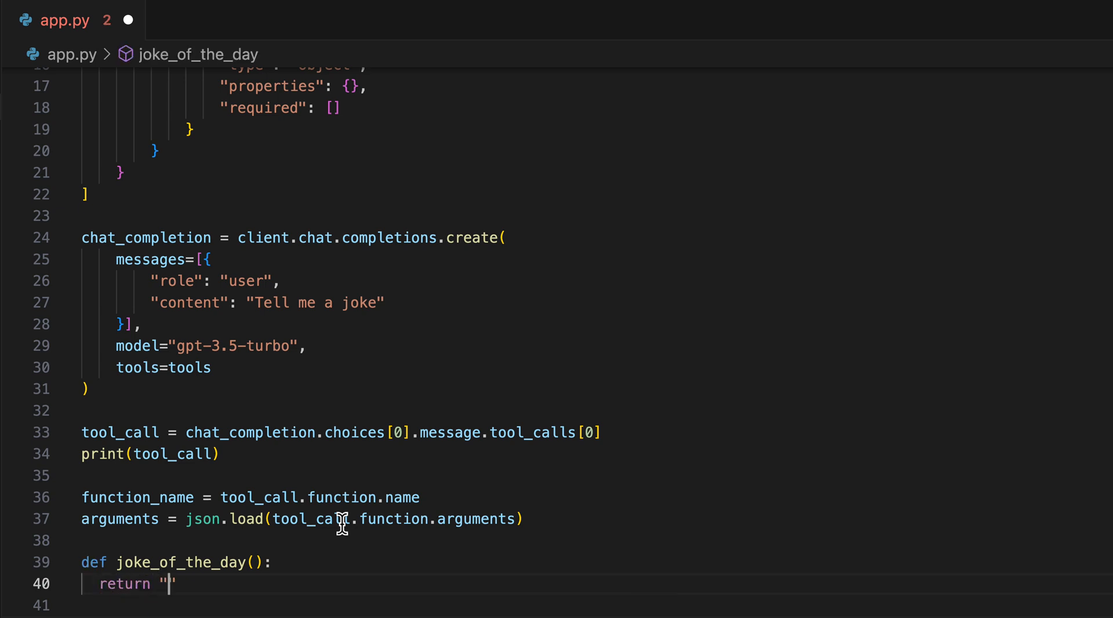
{"action": "type", "text": "Random joke of the day"}
{"action": "type", "text": "function_map = {"}
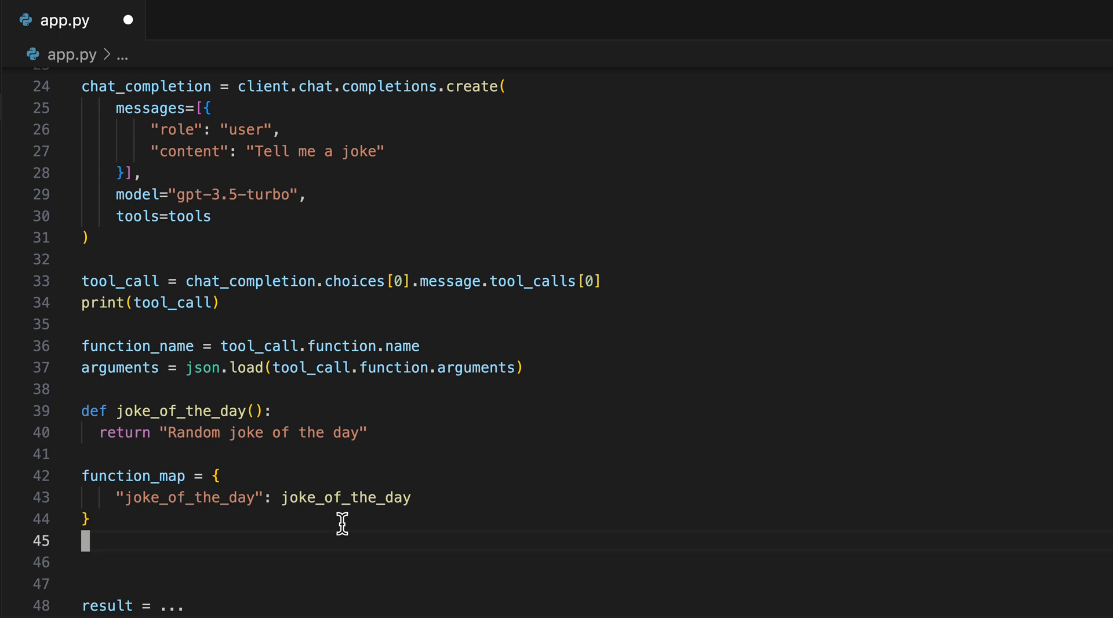
Add func = function_map.get(function_name), result = func(arguments), and print(result) below function_map.
{"action": "type", "text": "result = f"}
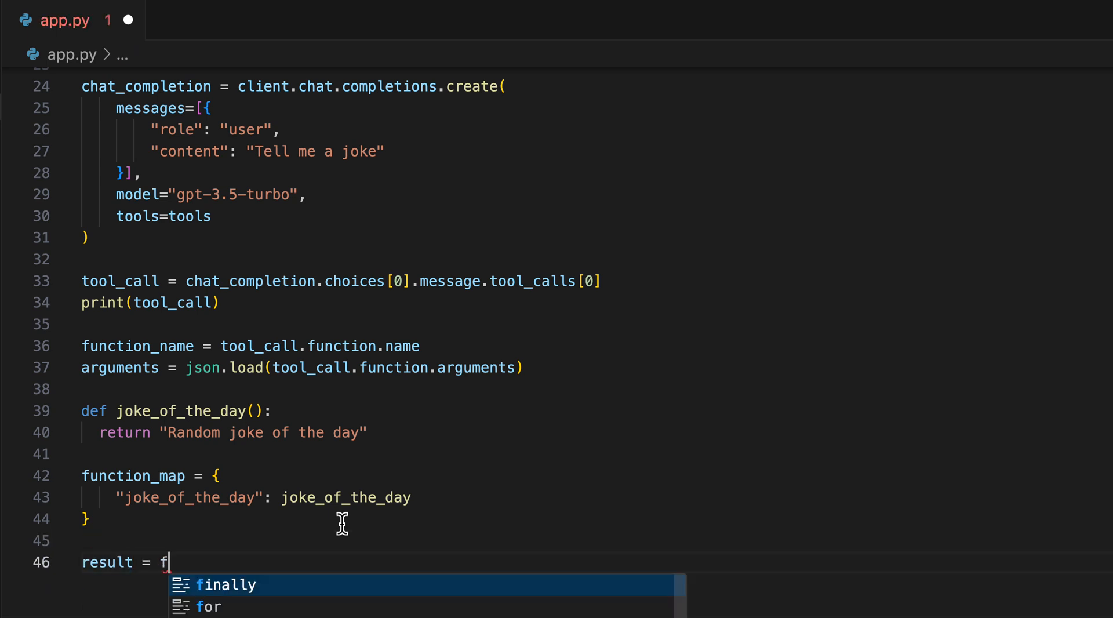
{"action": "type", "text": "unction_map.g"}
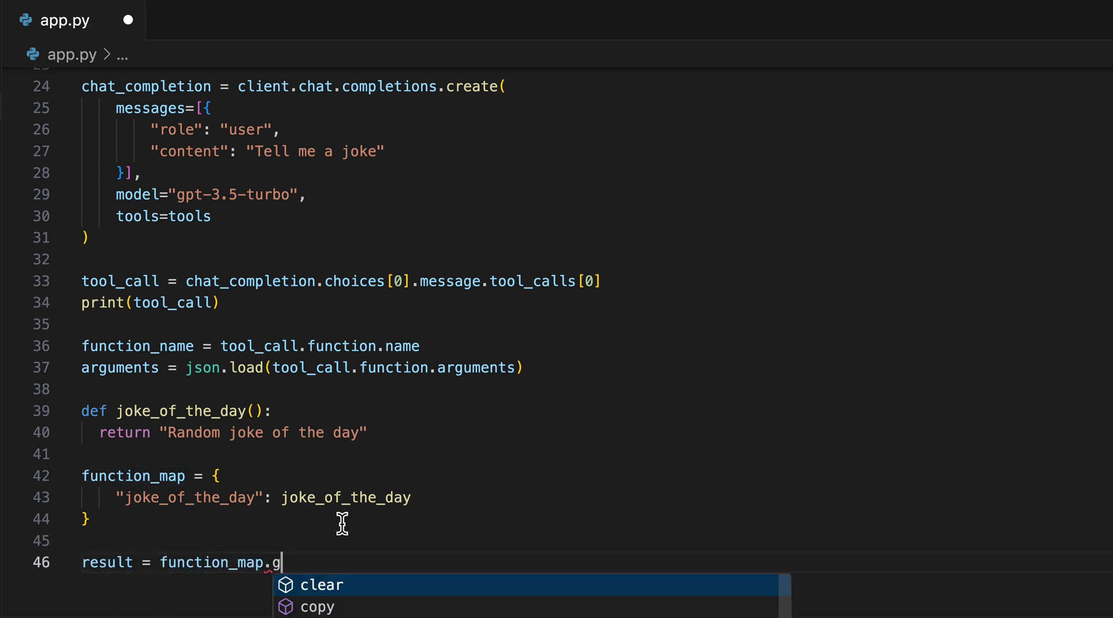
{"action": "type", "text": "et(function_name)"}
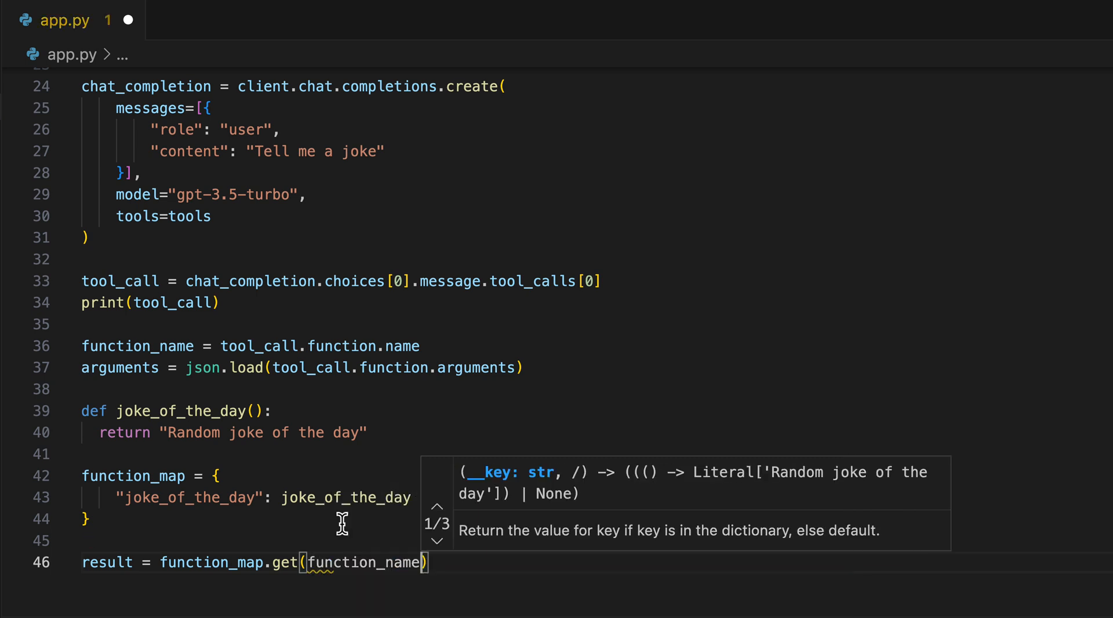
{"action": "double_click", "coordinate": [364, 562]}
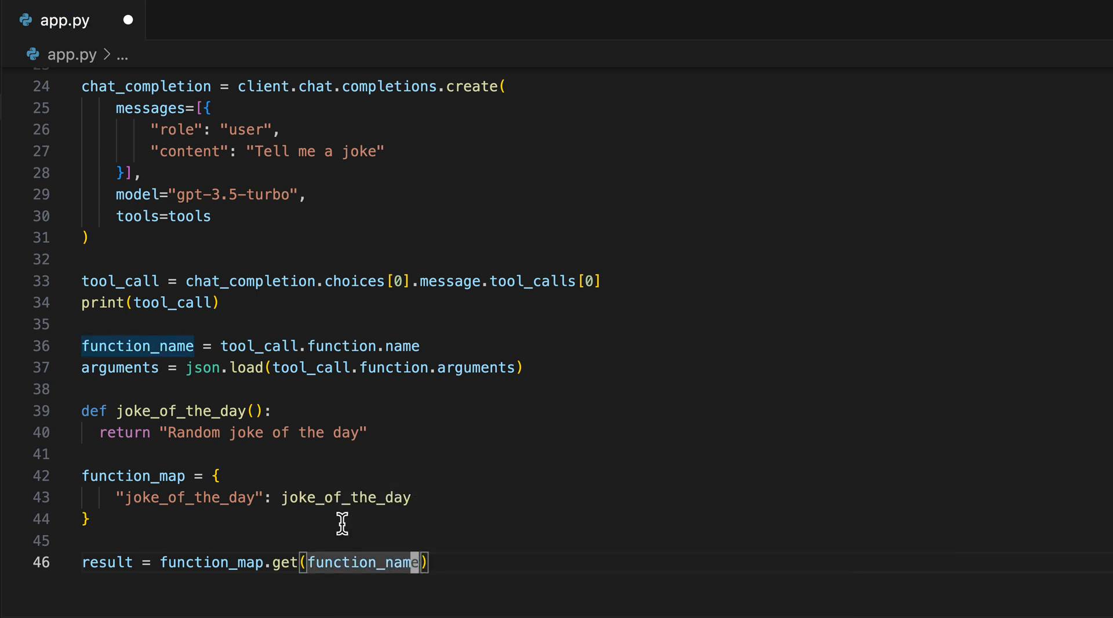
{"action": "type", "text": "func"}
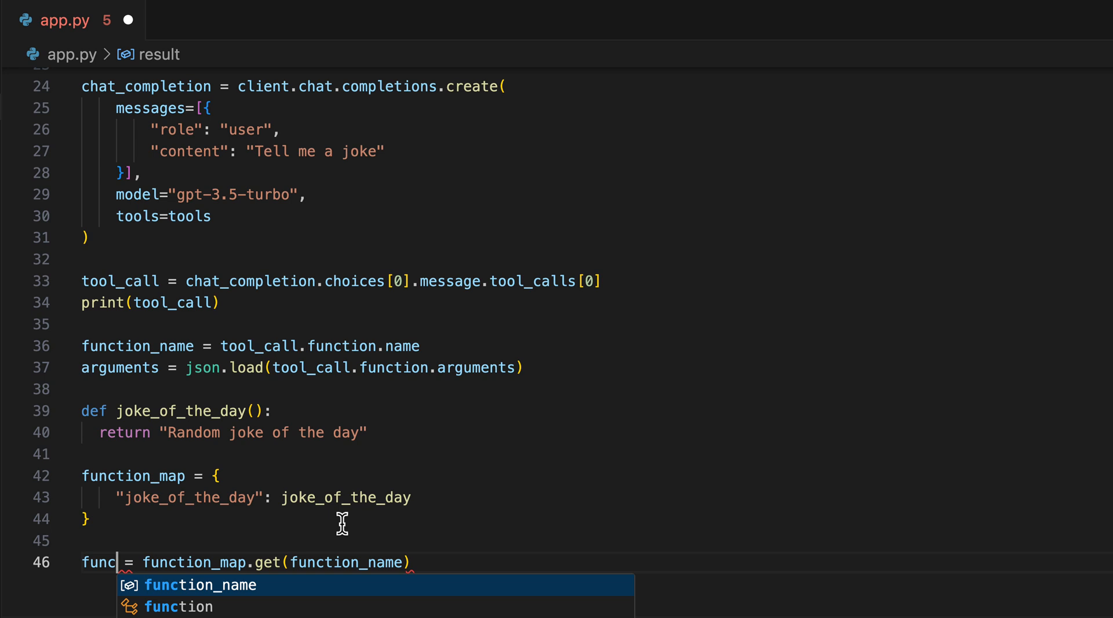
{"action": "type", "text": "result = func"}
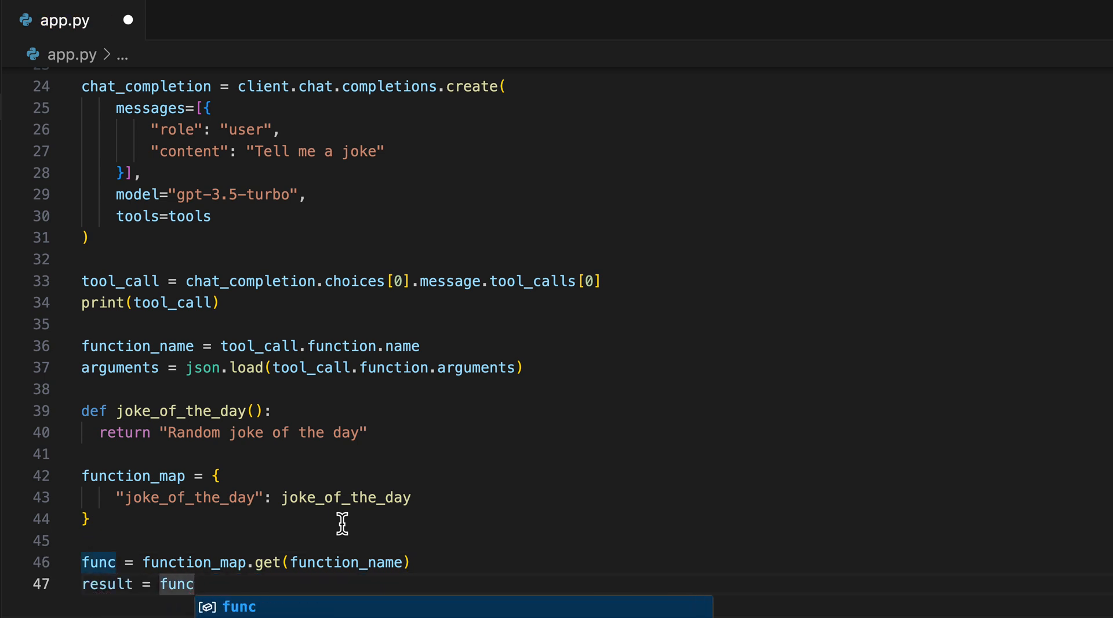
{"action": "type", "text": "(arguments)"}
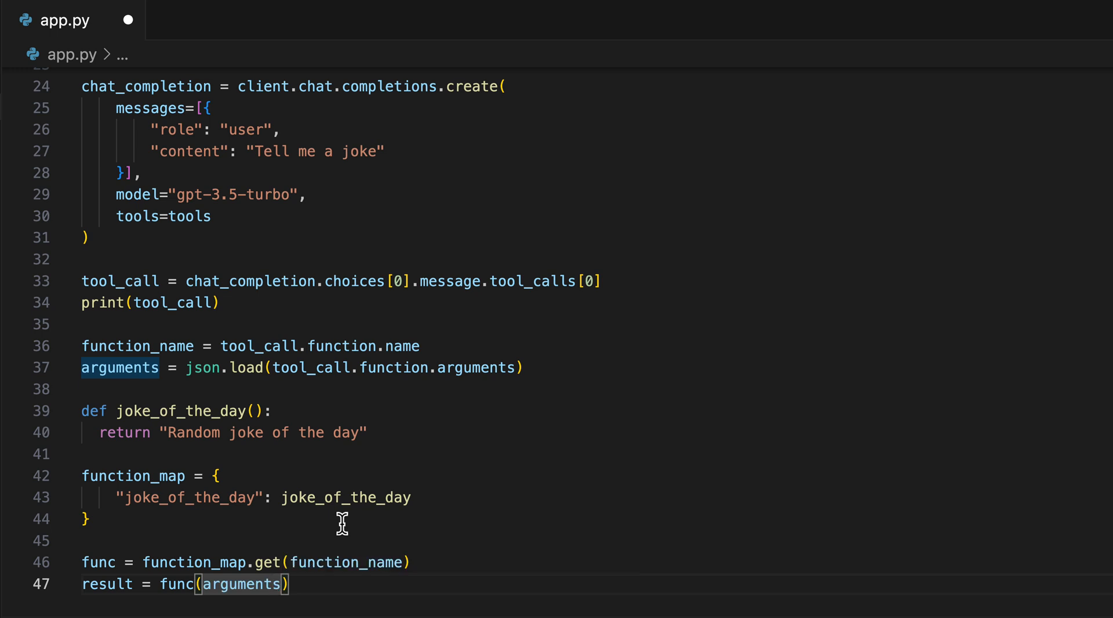
{"action": "type", "text": "print(result"}
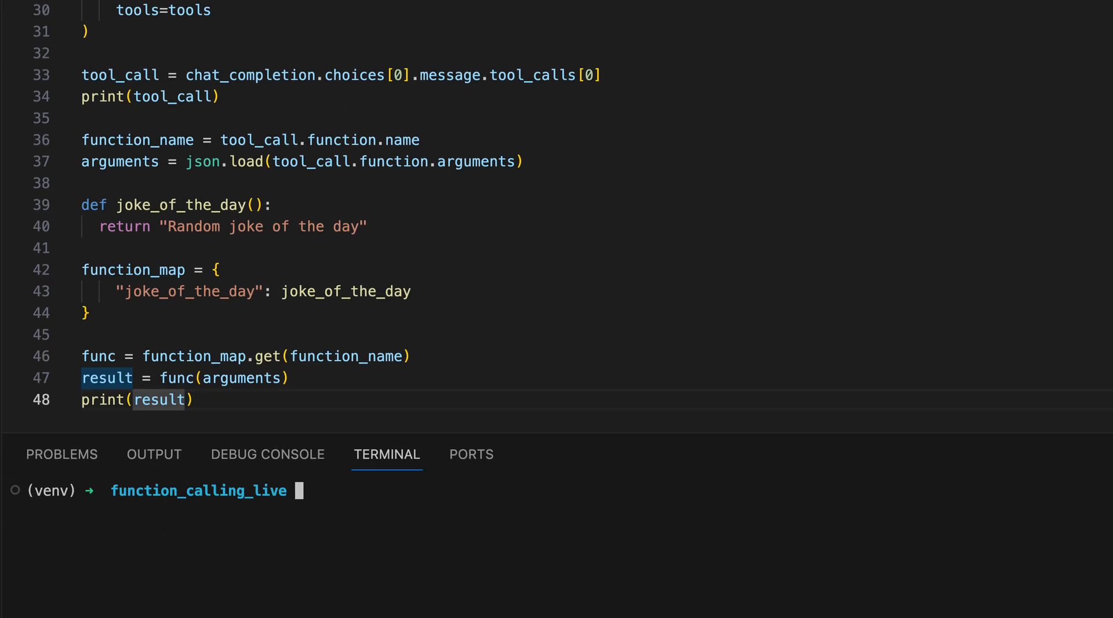
Run python app.py, switch to json.loads, add an arguments parameter to joke_of_the_day, then clear.
{"action": "type", "text": "python app.py"}
{"action": "left_click", "coordinate": [302, 161]}
{"action": "type", "text": "s"}
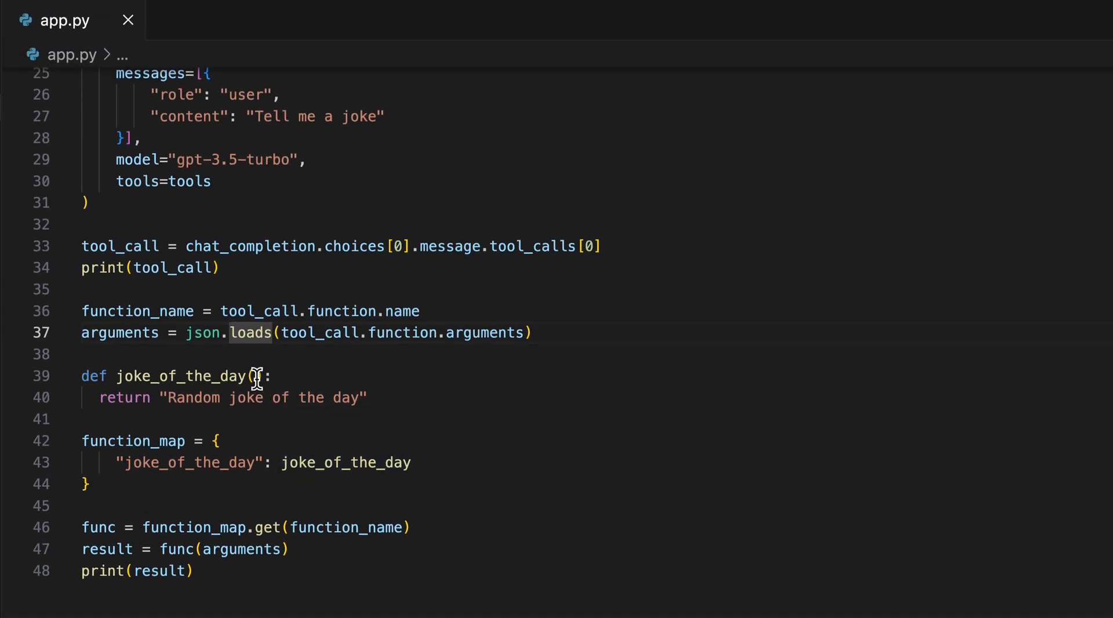
{"action": "type", "text": "arguments"}
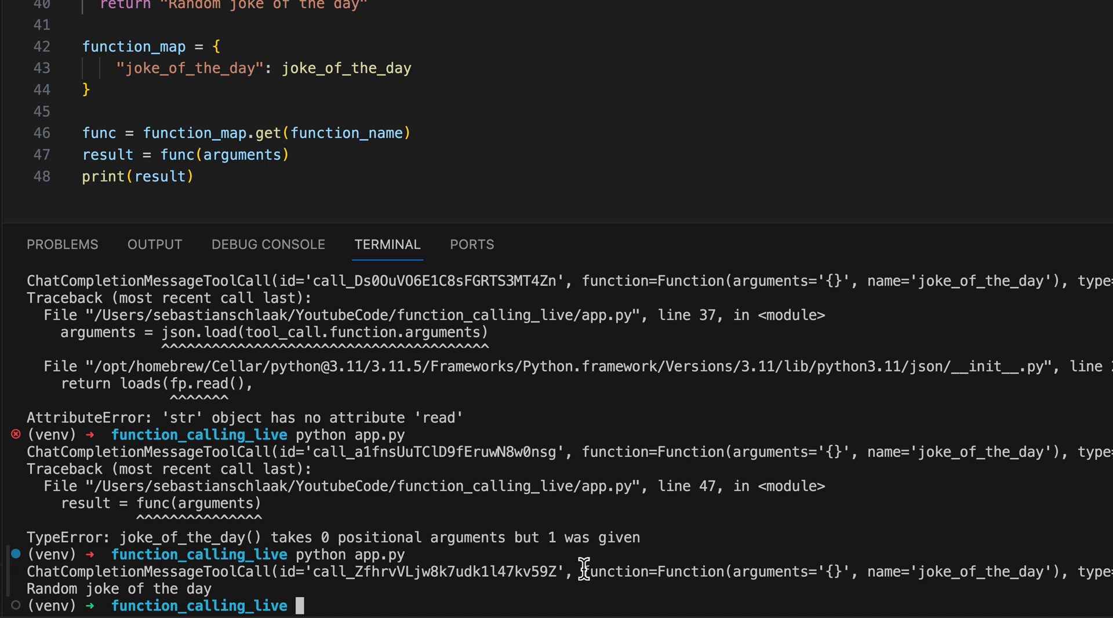
{"action": "double_click", "coordinate": [121, 588]}
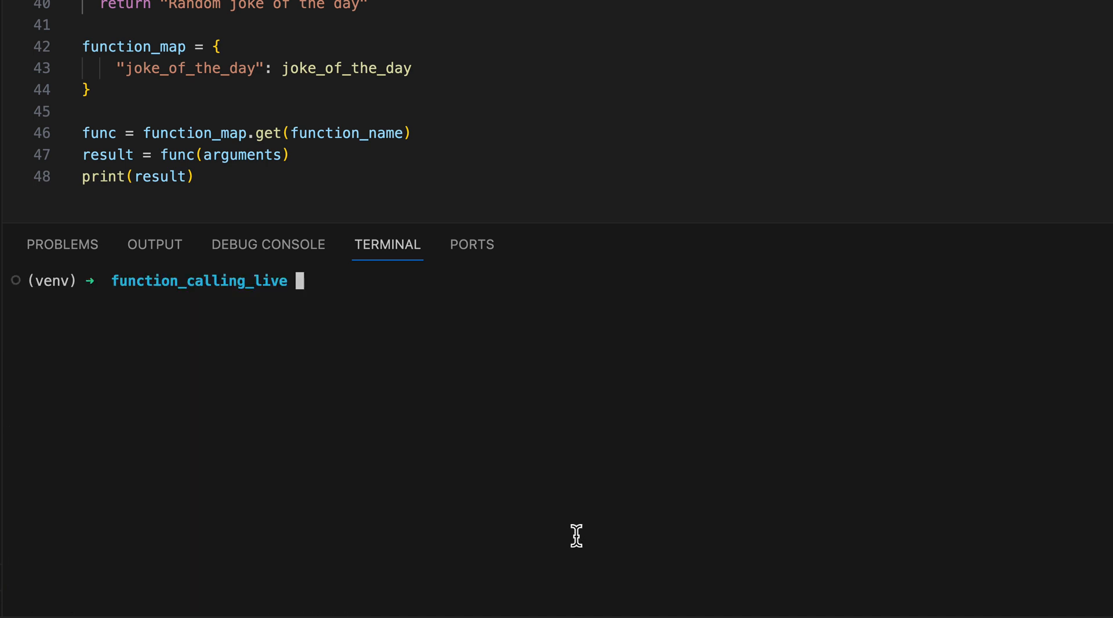
{"action": "type", "text": "clear"}
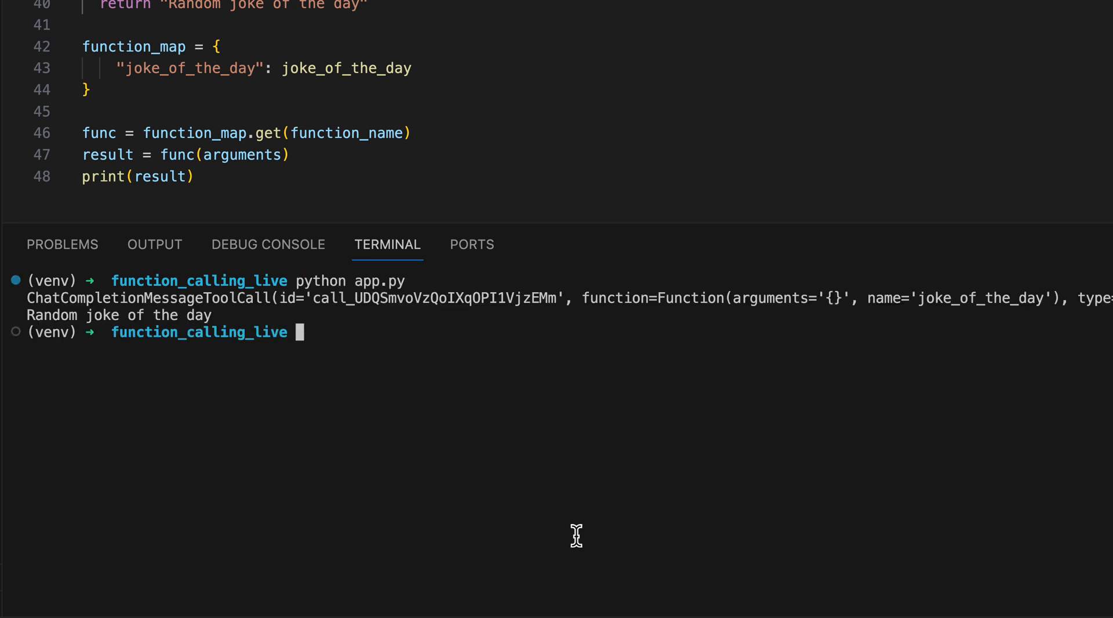
{"action": "mouse_move", "coordinate": [529, 529]}
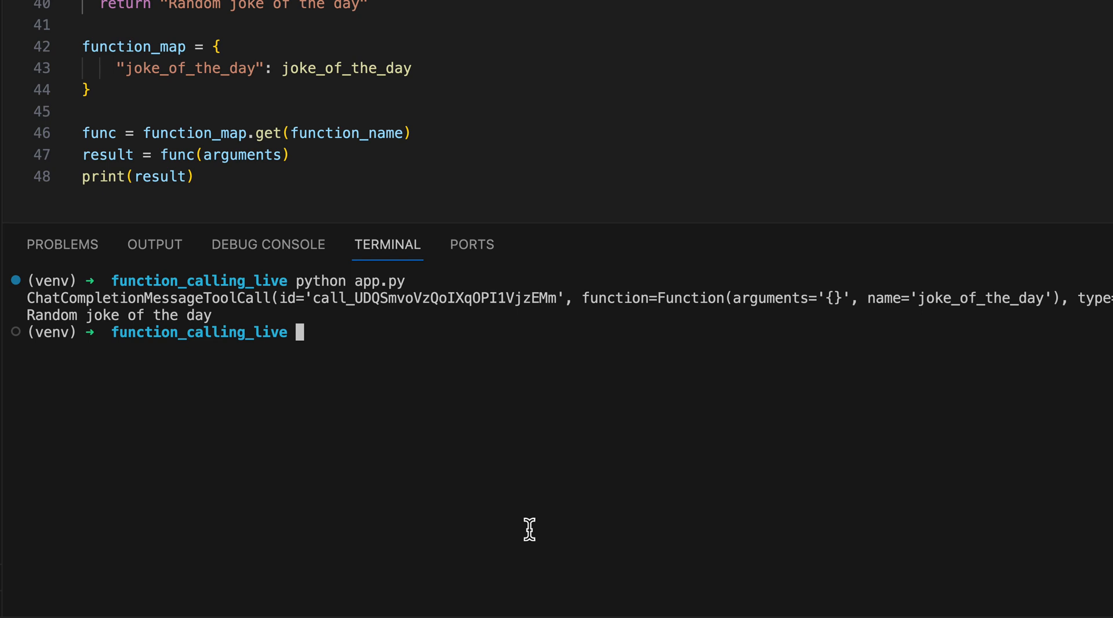
{"action": "mouse_move", "coordinate": [522, 448]}
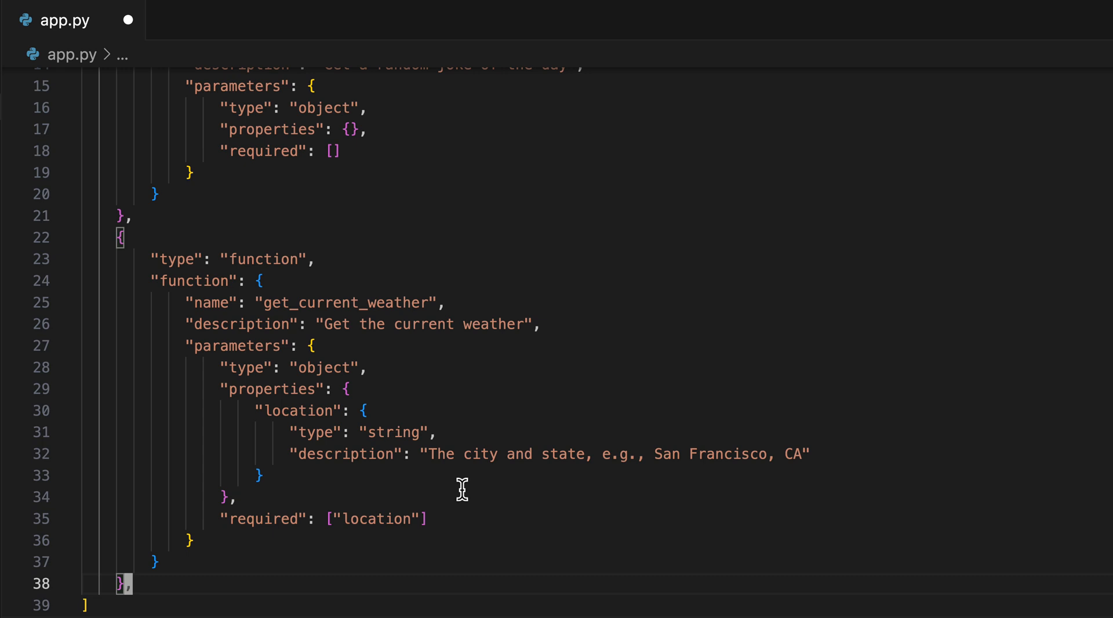
Scroll down past the new get_current_weather entry with its required location property.
{"action": "scroll", "scroll_direction": "down", "scroll_amount": 3}
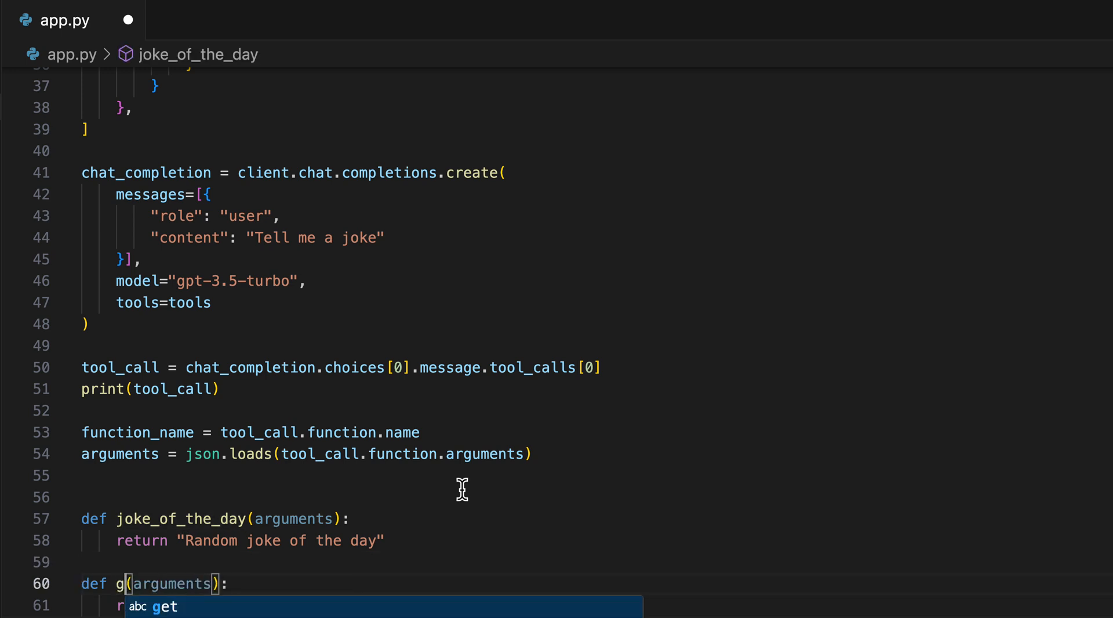
Make get_current_weather read arguments.get('location'), return "It's hot in {location}", and register it in function_map.
{"action": "key", "text": "Tab"}
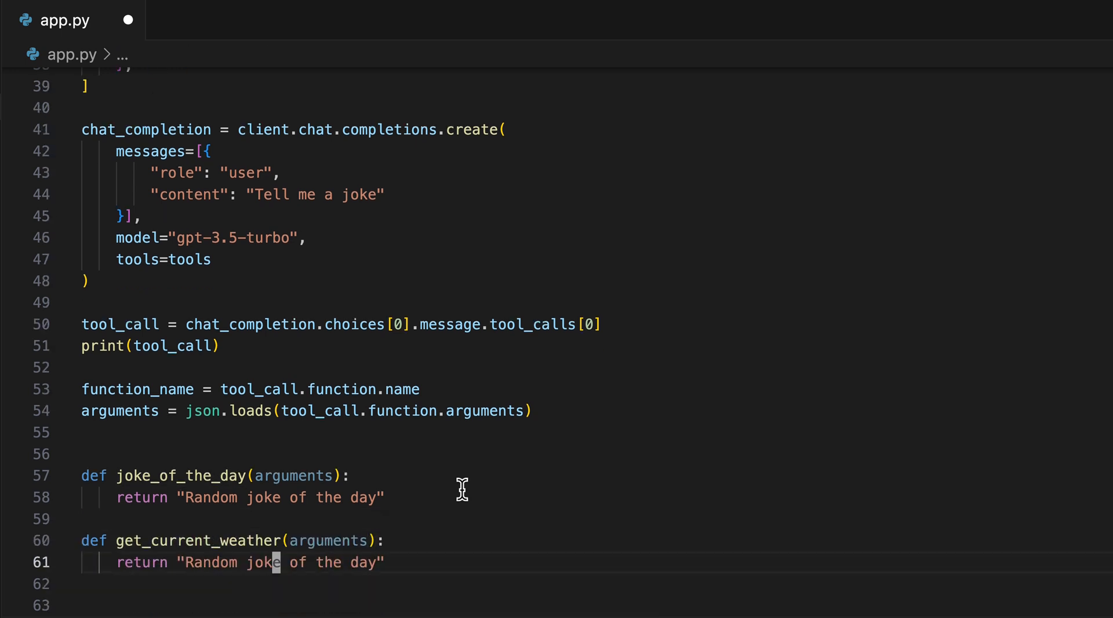
{"action": "type", "text": "location"}
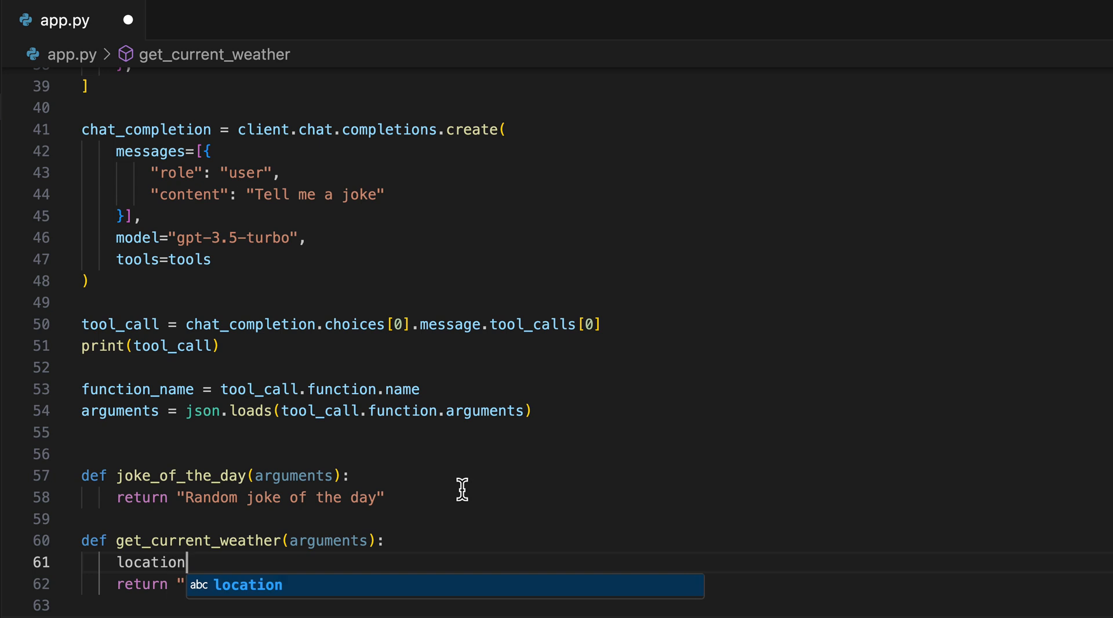
{"action": "type", "text": "= arguments.get"}
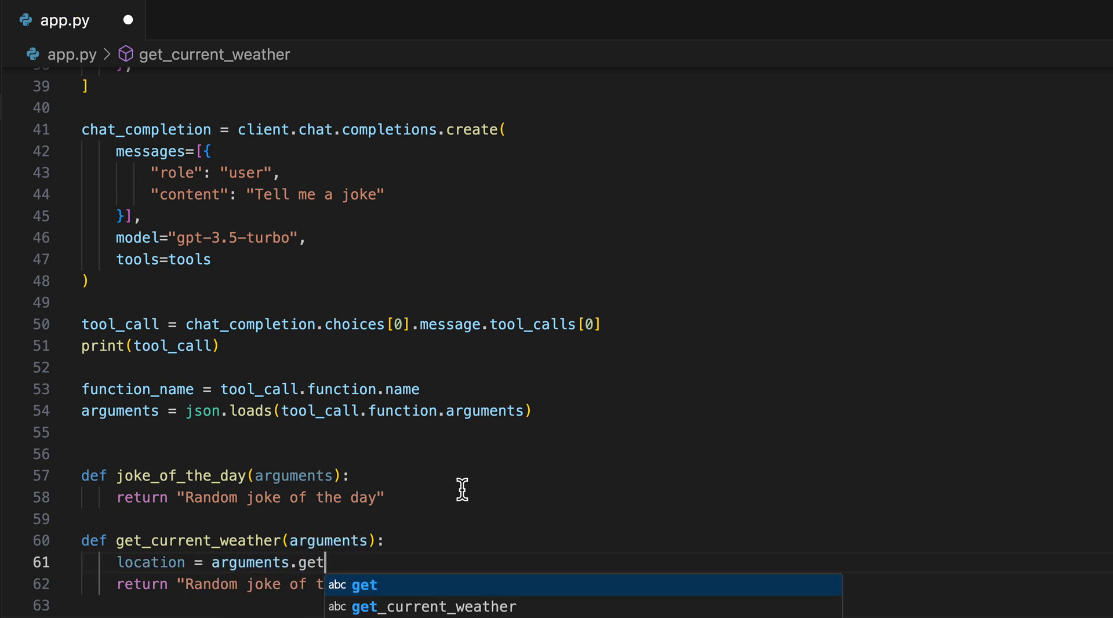
{"action": "type", "text": "('')"}
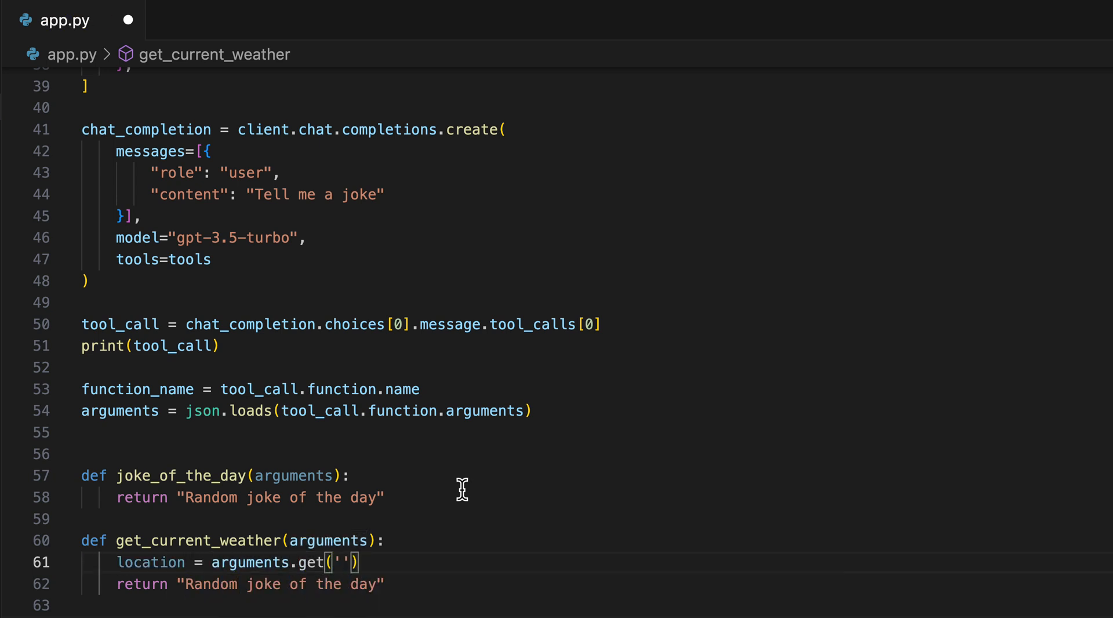
{"action": "type", "text": "location"}
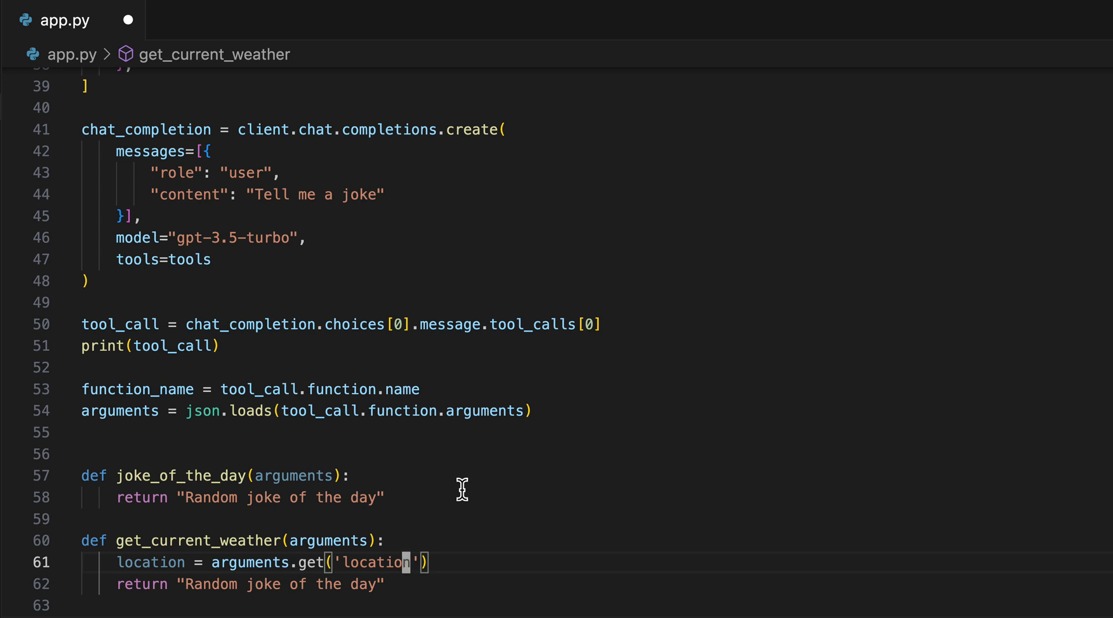
{"action": "type", "text": "It's h\""}
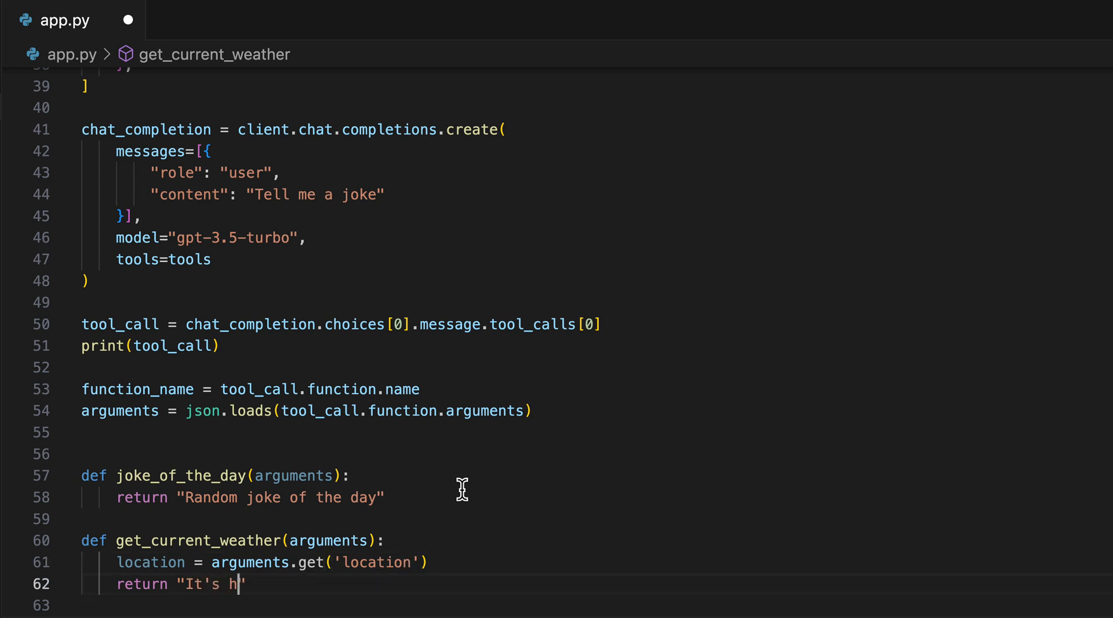
{"action": "type", "text": "ot in {location}"}
{"action": "type", "text": "\"joke_of_the_day\": joke_of_the_day,"}
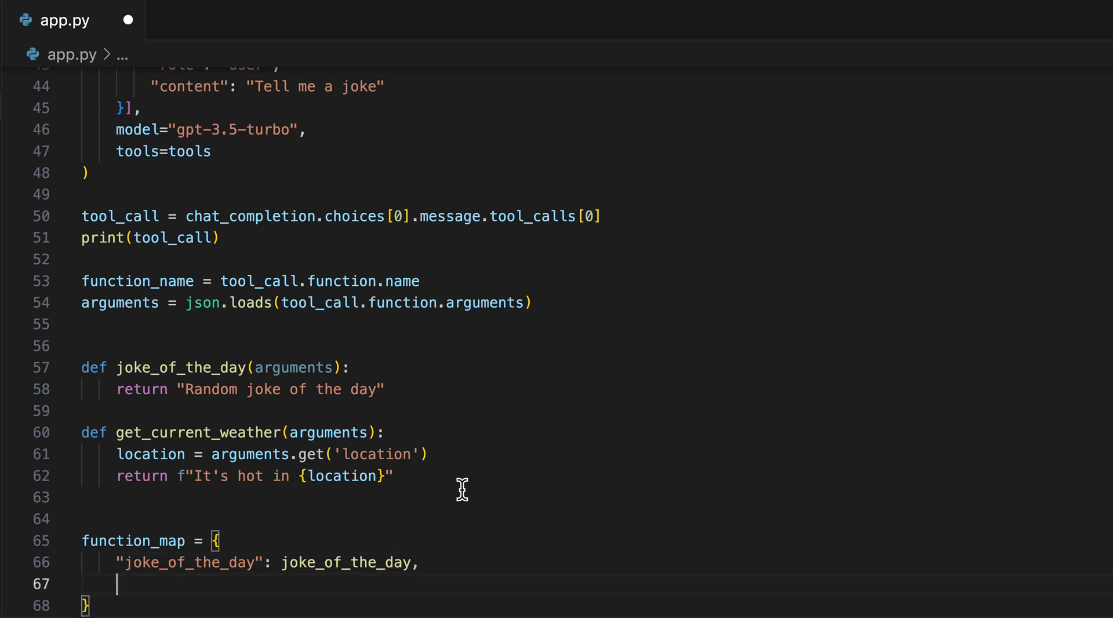
{"action": "type", "text": "\"get_cu"}
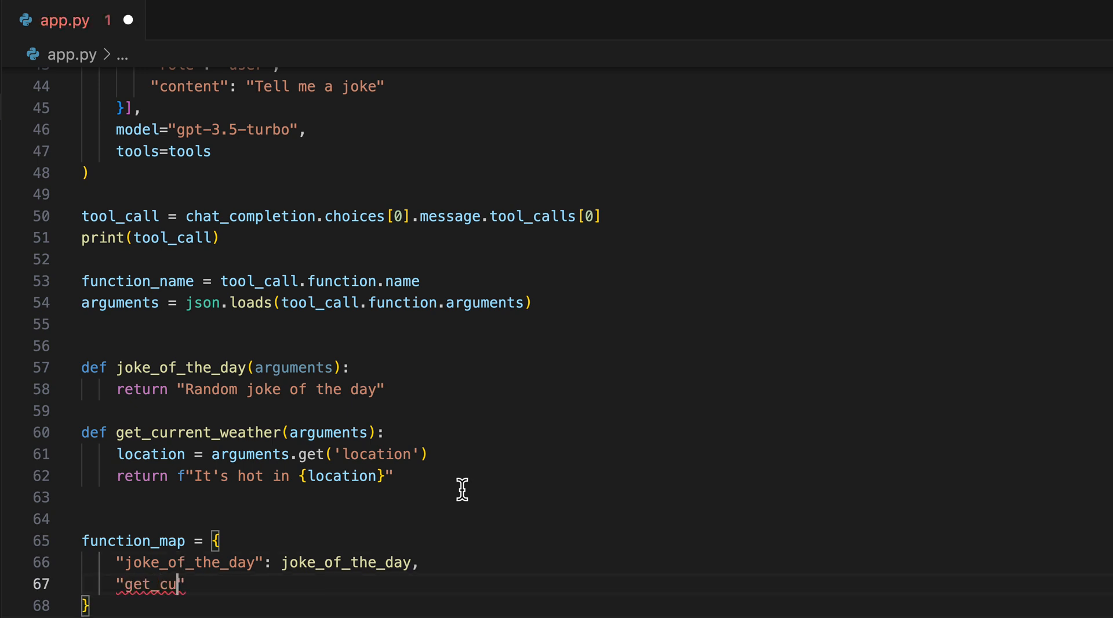
{"action": "type", "text": "rrent_weather"}
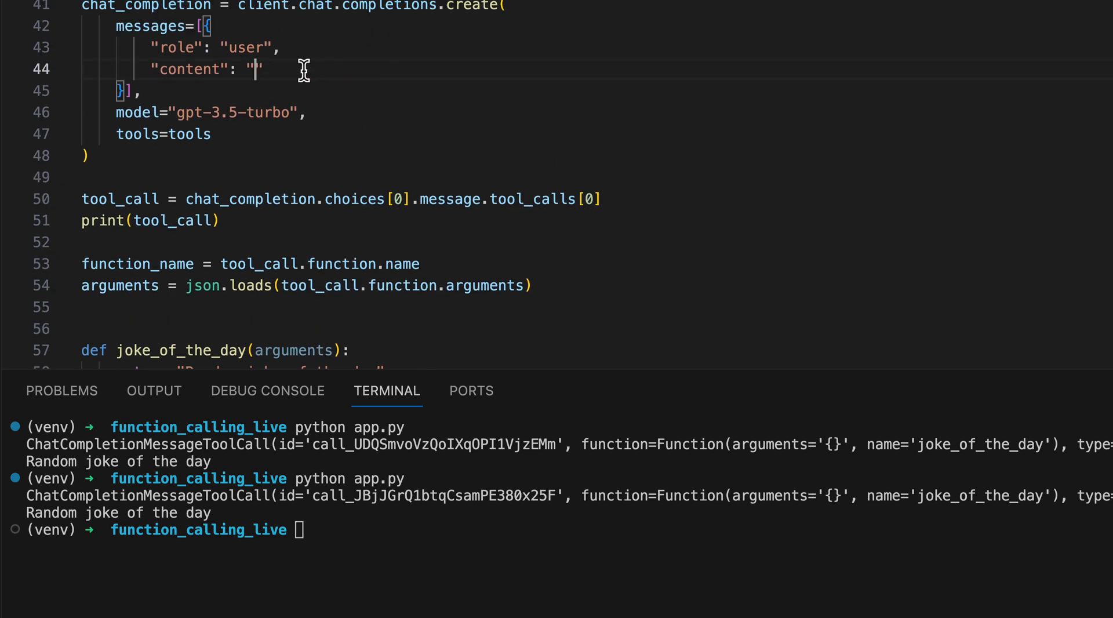
Ask "How is the weather in Berlin?", rerun python app.py, and start pip install pyautogen.
{"action": "type", "text": "How is the wea"}
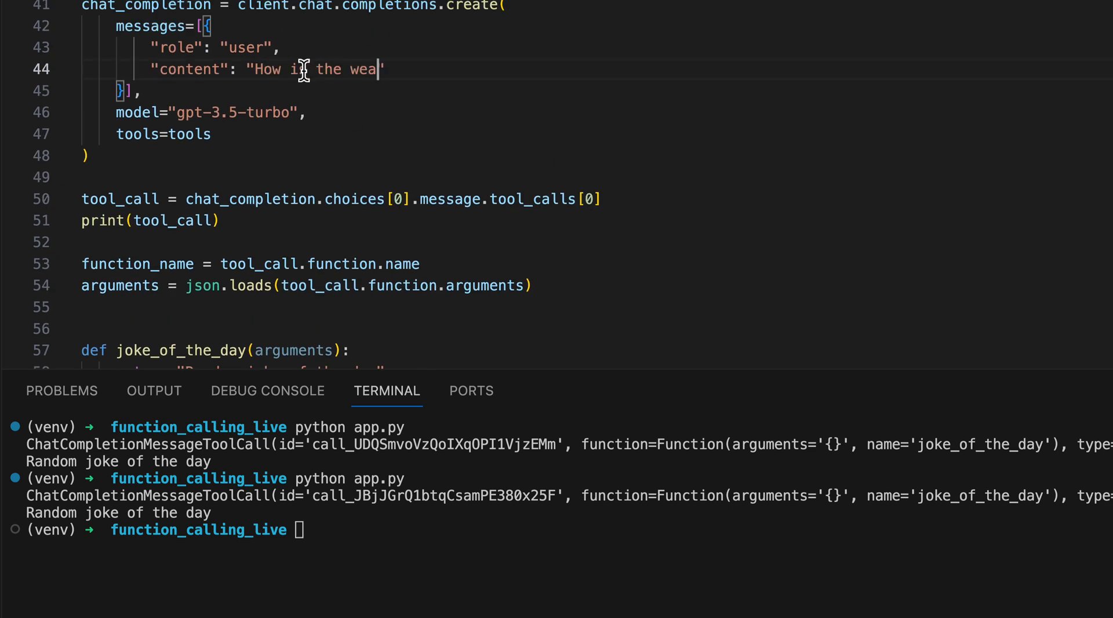
{"action": "type", "text": "ther in Berlin?"}
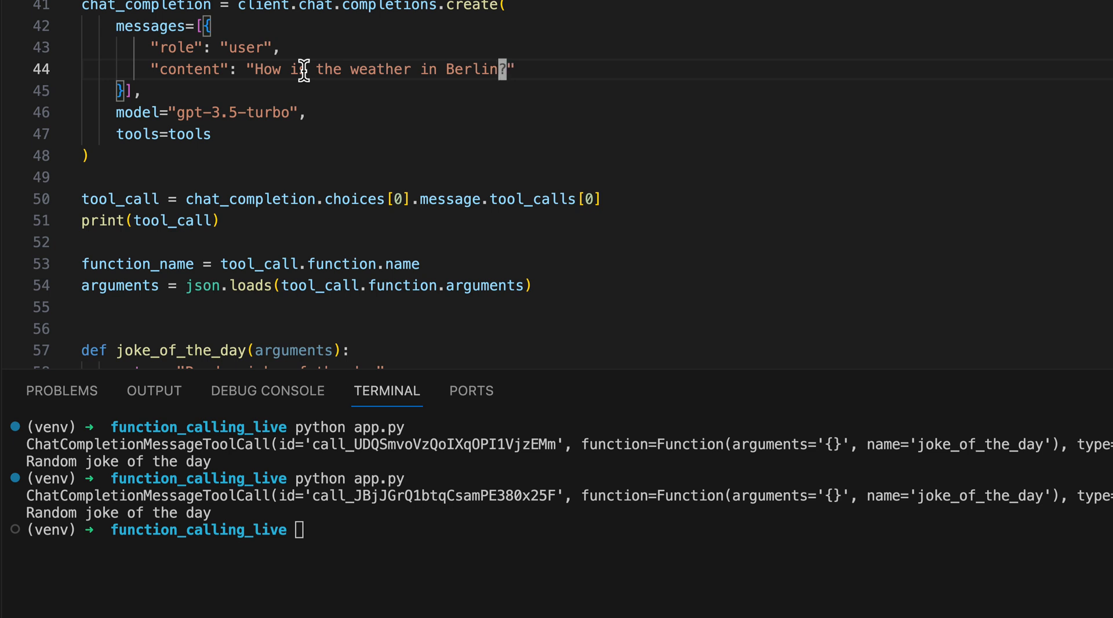
{"action": "type", "text": "python app.py"}
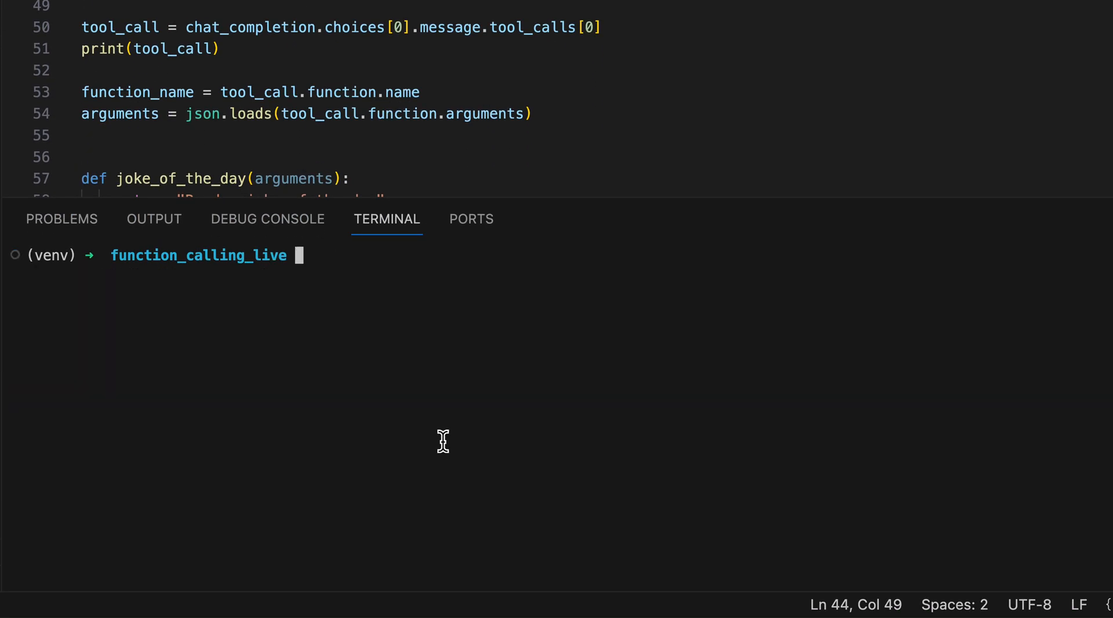
{"action": "type", "text": "pip install pyauto"}
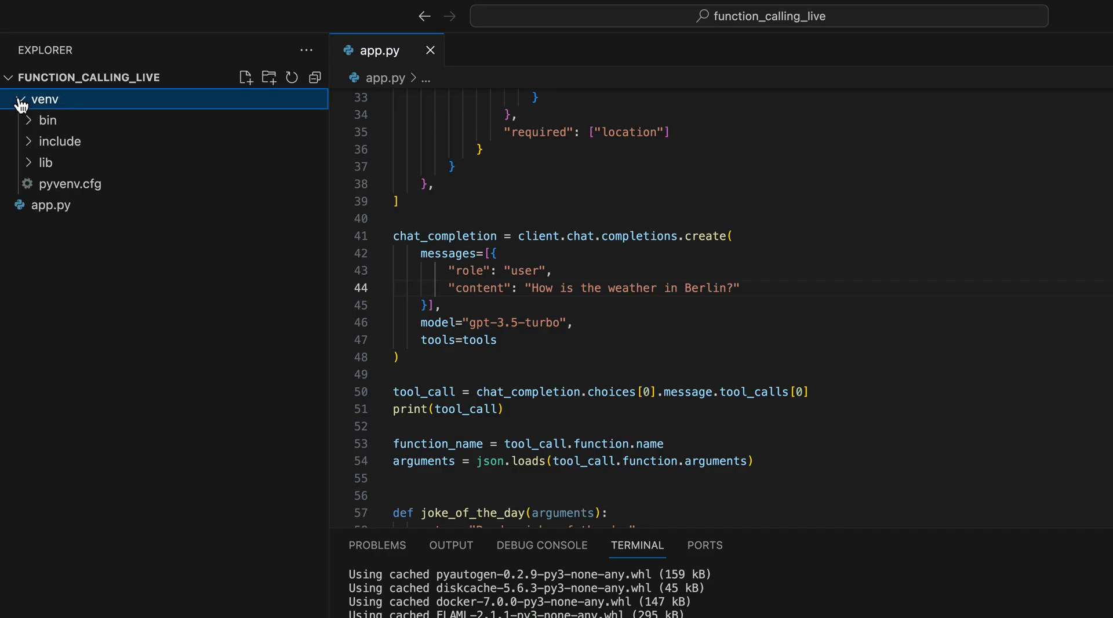
Expand venv lib site-packages down to autogen's agentchat folder in the Explorer.
{"action": "left_click", "coordinate": [45, 162]}
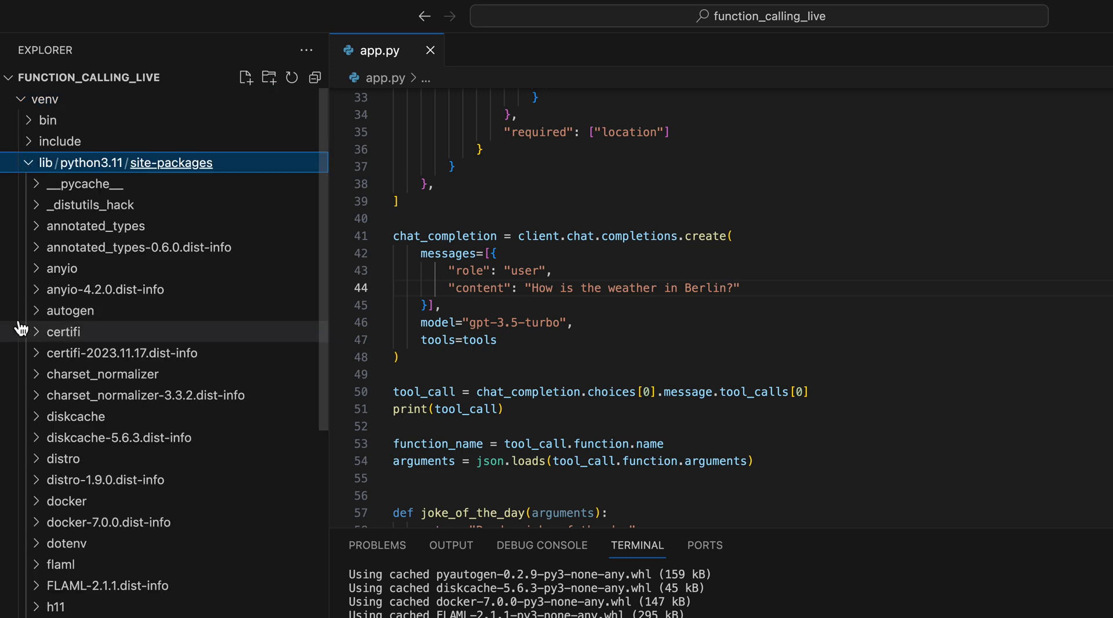
{"action": "left_click", "coordinate": [71, 310]}
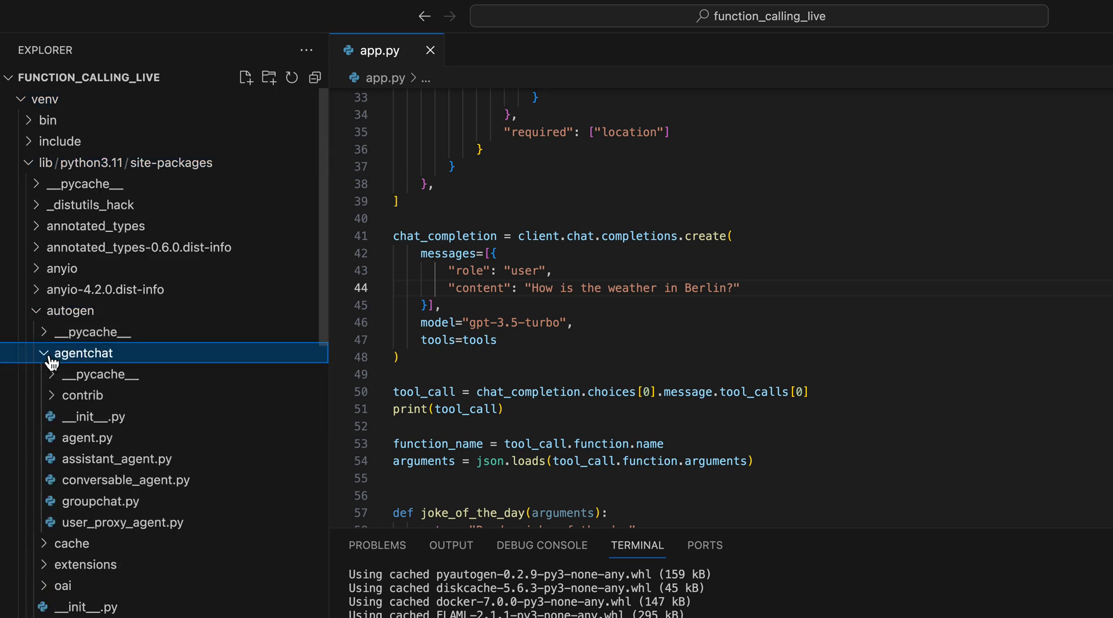
{"action": "mouse_move", "coordinate": [71, 434]}
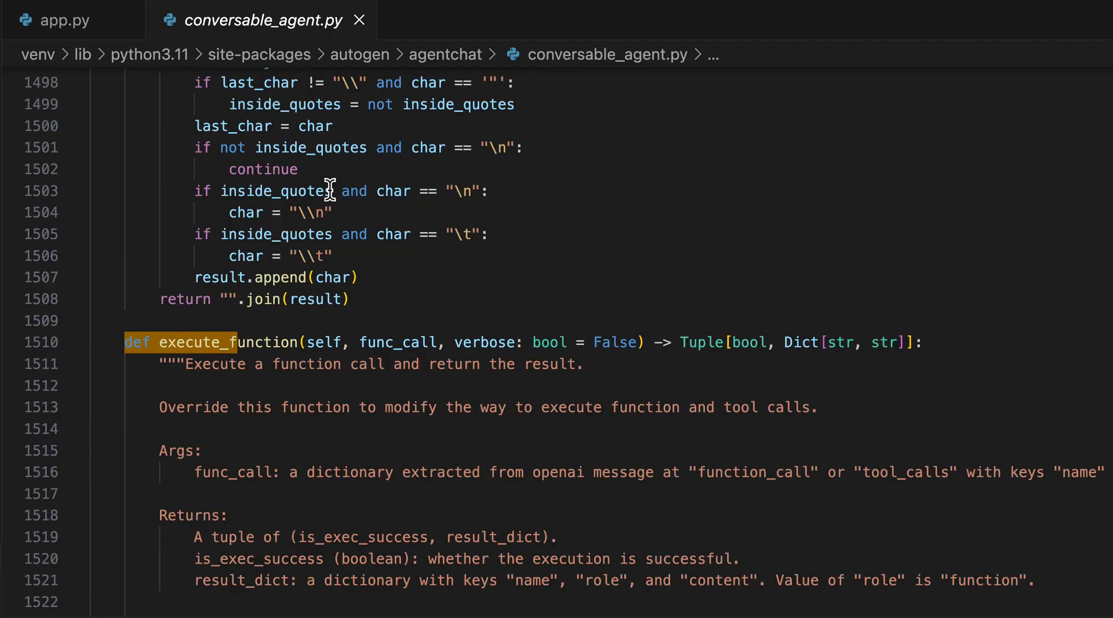
{"action": "scroll", "scroll_direction": "down", "scroll_amount": 3}
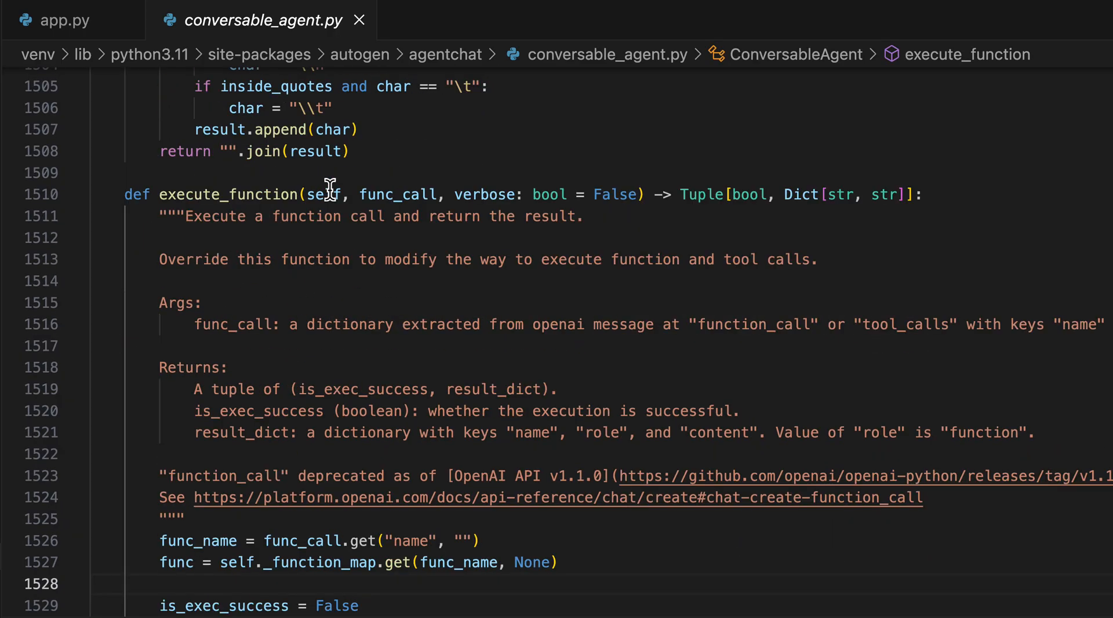
{"action": "scroll", "scroll_direction": "down", "scroll_amount": 3}
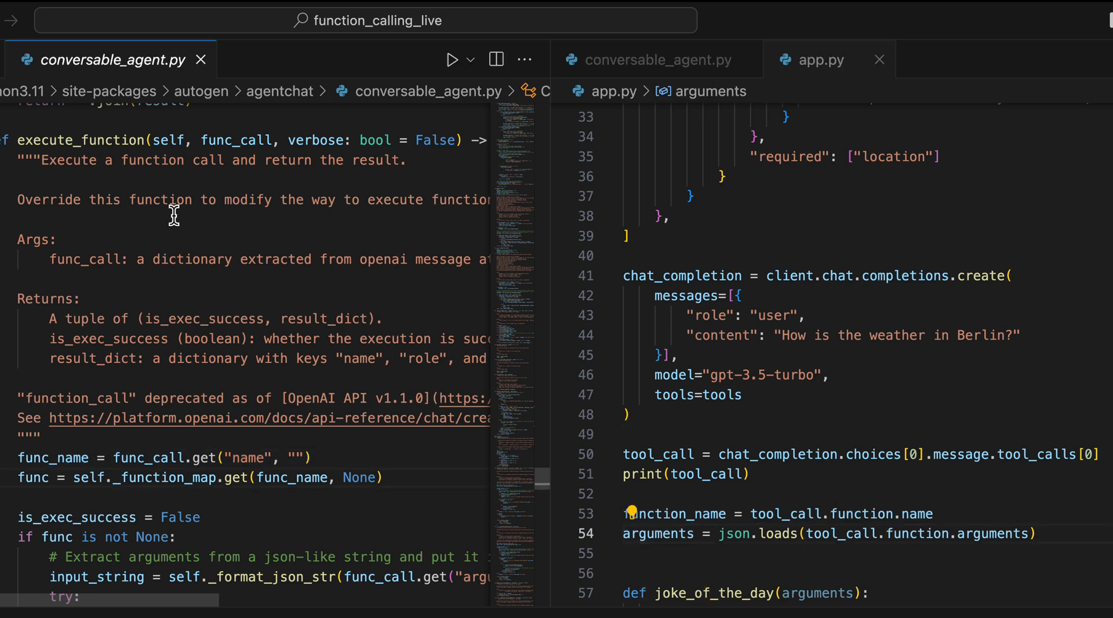
Highlight the func = self._function_map.get line and scroll through execute_function.
{"action": "triple_click", "coordinate": [192, 478]}
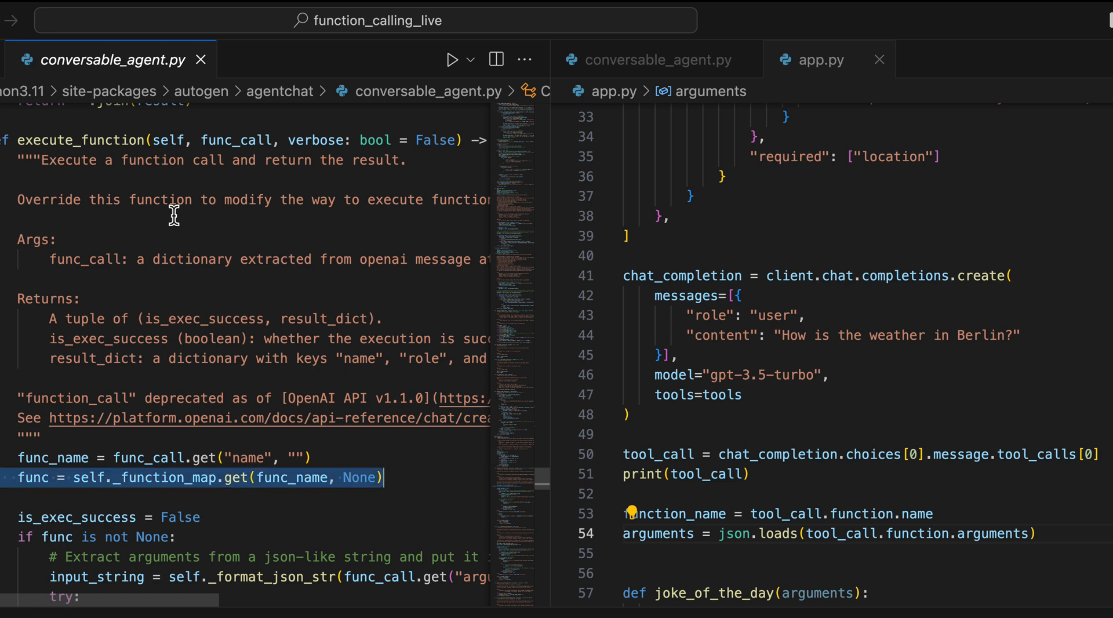
{"action": "scroll", "scroll_direction": "down", "scroll_amount": 3}
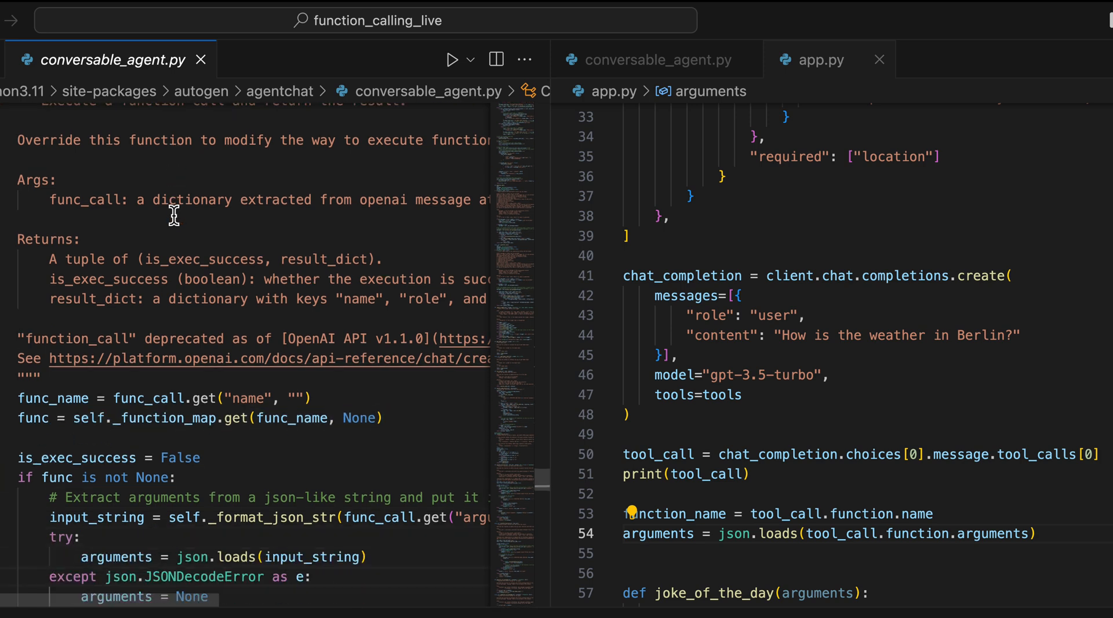